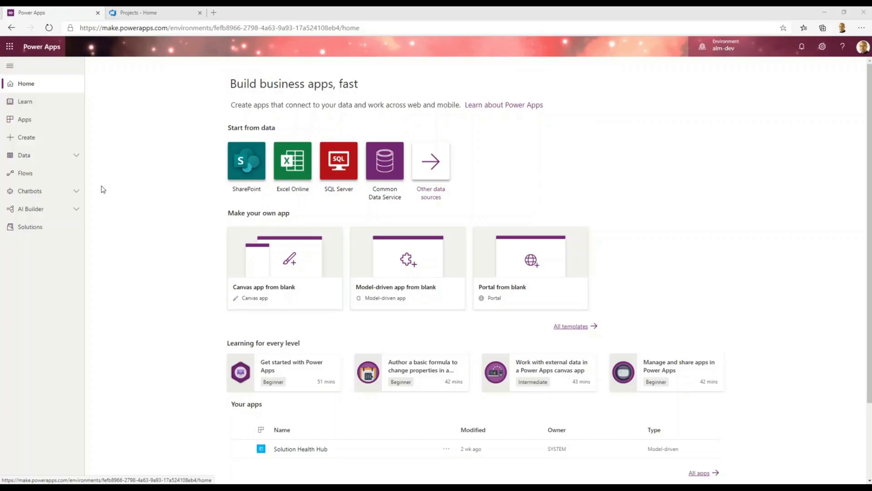
{"action": "mouse_move", "coordinate": [455, 69]}
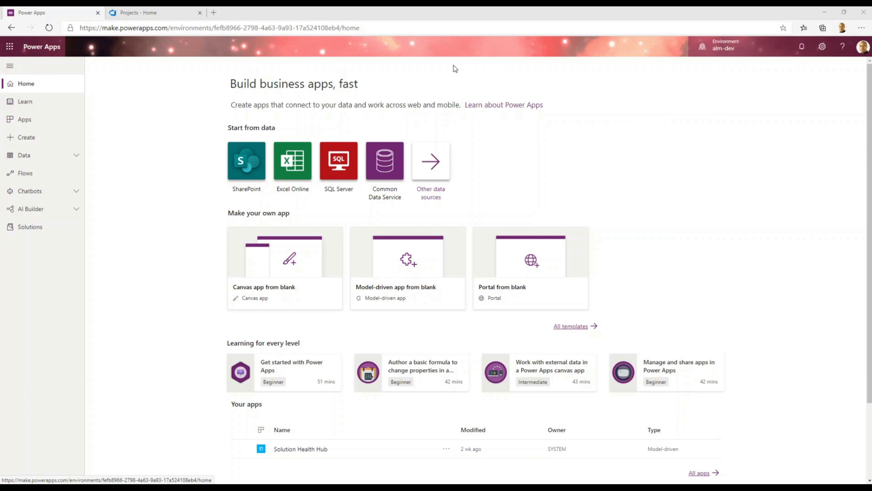
- Review the available environments, then pick the My Expenses template from All templates
{"action": "left_click", "coordinate": [724, 47]}
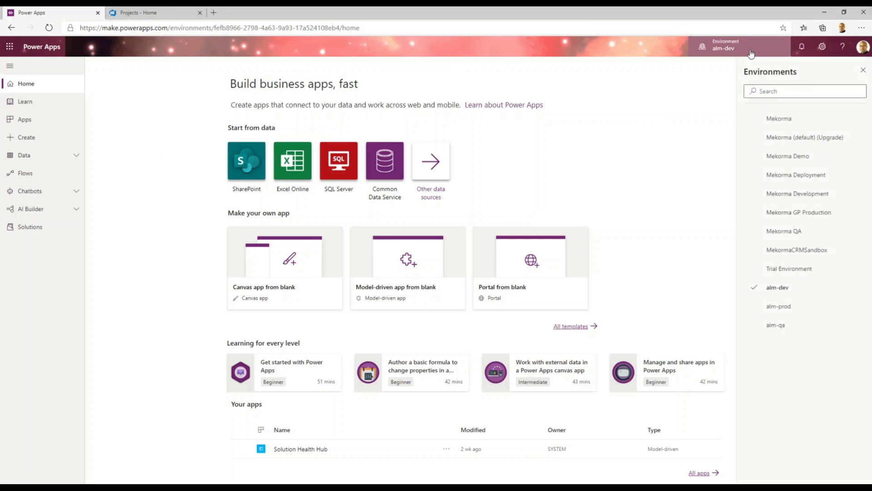
{"action": "mouse_move", "coordinate": [780, 293]}
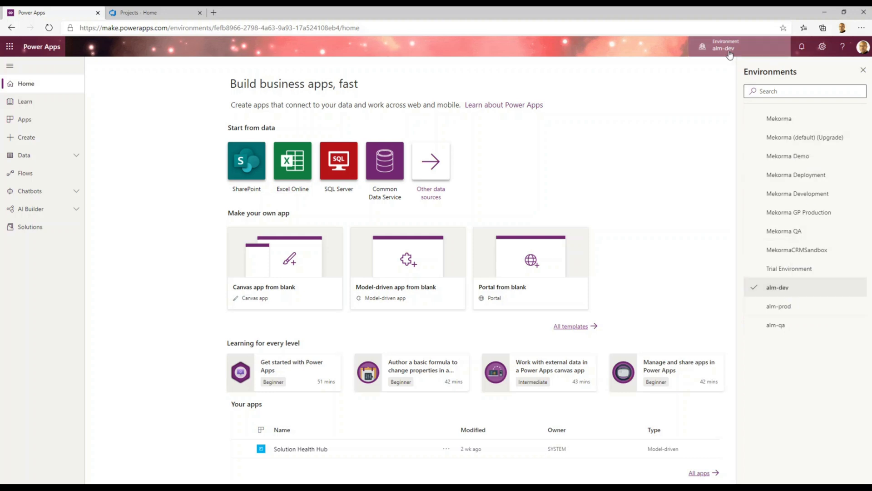
{"action": "left_click", "coordinate": [863, 70]}
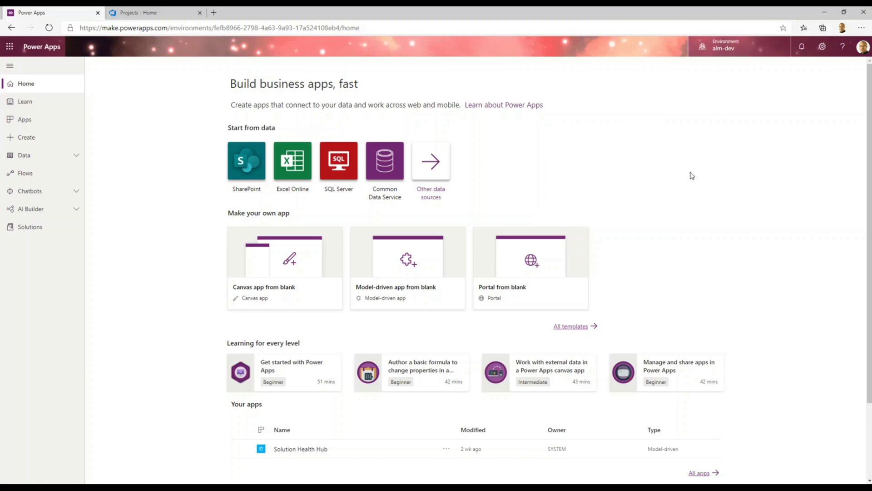
{"action": "mouse_move", "coordinate": [578, 328]}
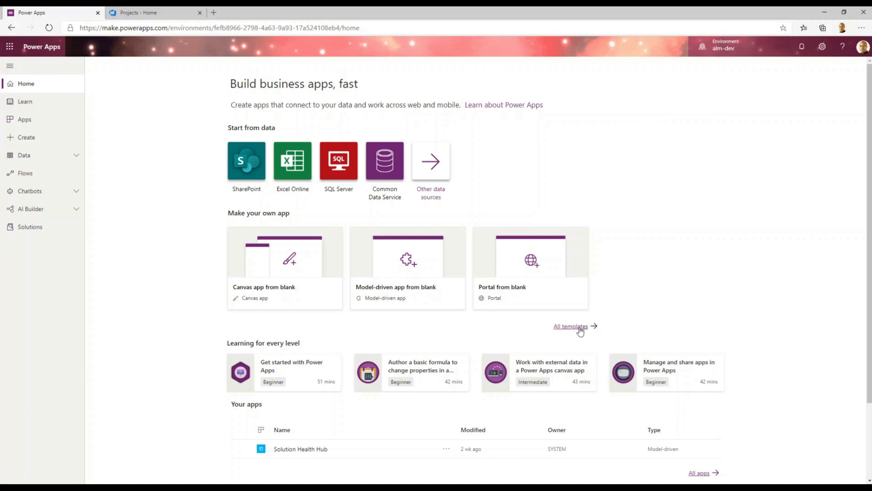
{"action": "left_click", "coordinate": [571, 326]}
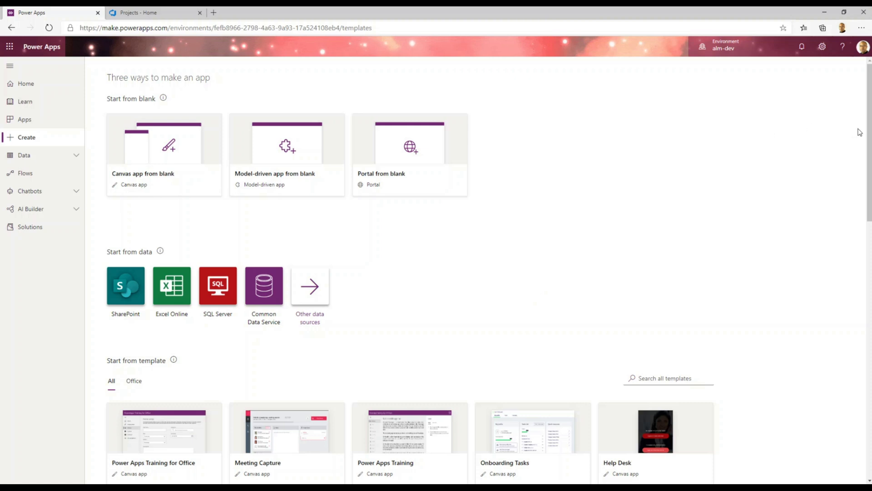
{"action": "scroll", "scroll_direction": "down", "scroll_amount": 3}
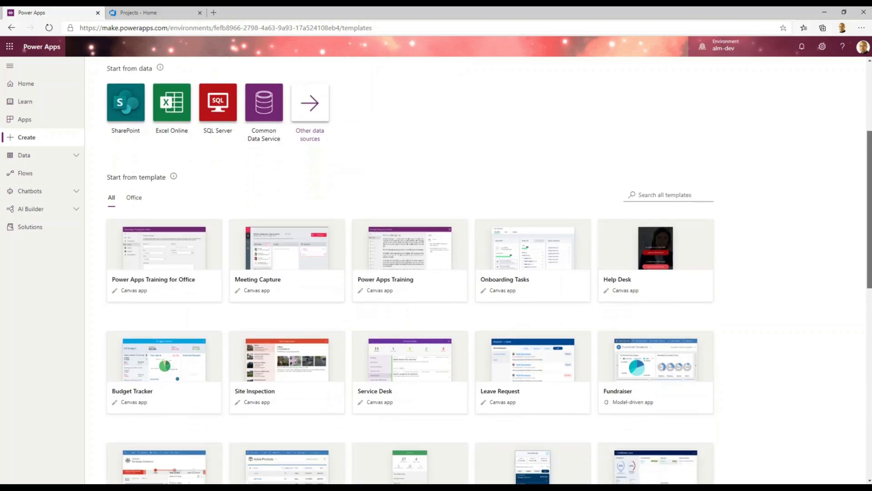
{"action": "scroll", "scroll_direction": "down", "scroll_amount": 3}
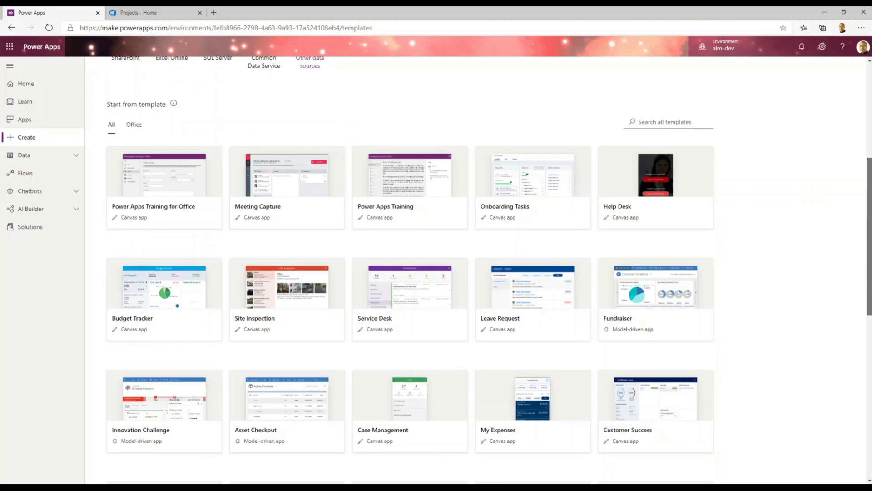
{"action": "scroll", "scroll_direction": "down", "scroll_amount": 3}
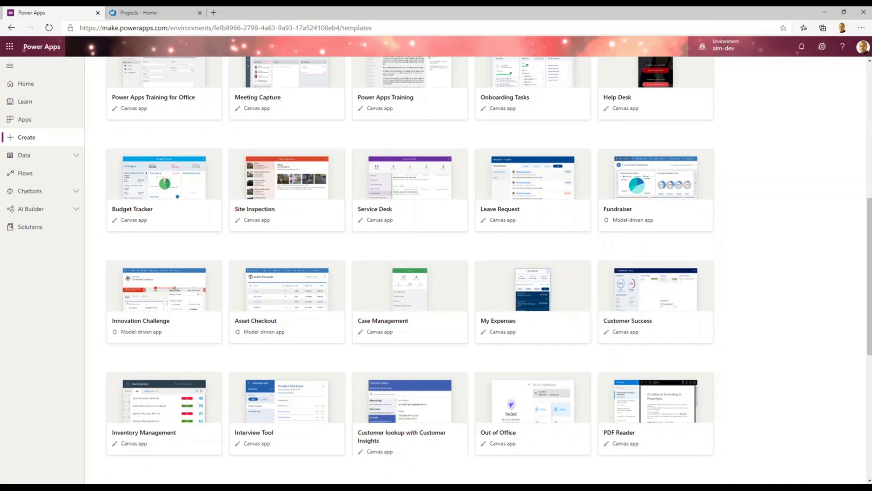
{"action": "mouse_move", "coordinate": [588, 296]}
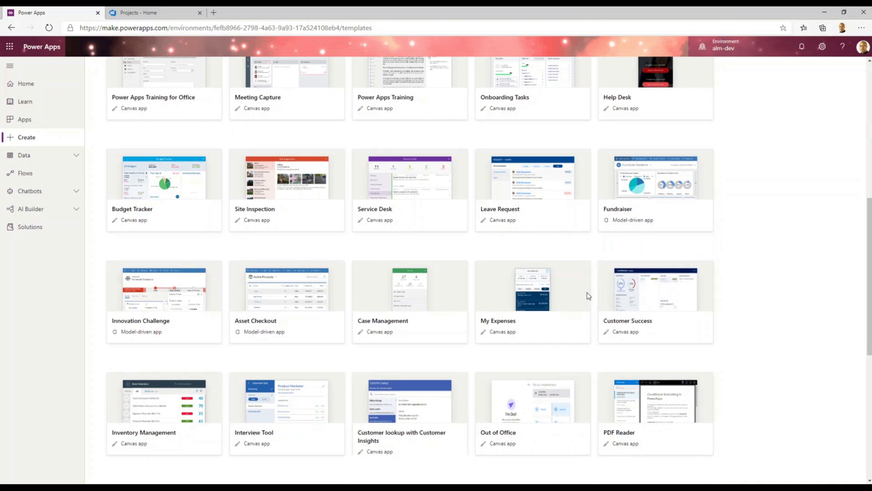
{"action": "left_click", "coordinate": [532, 287]}
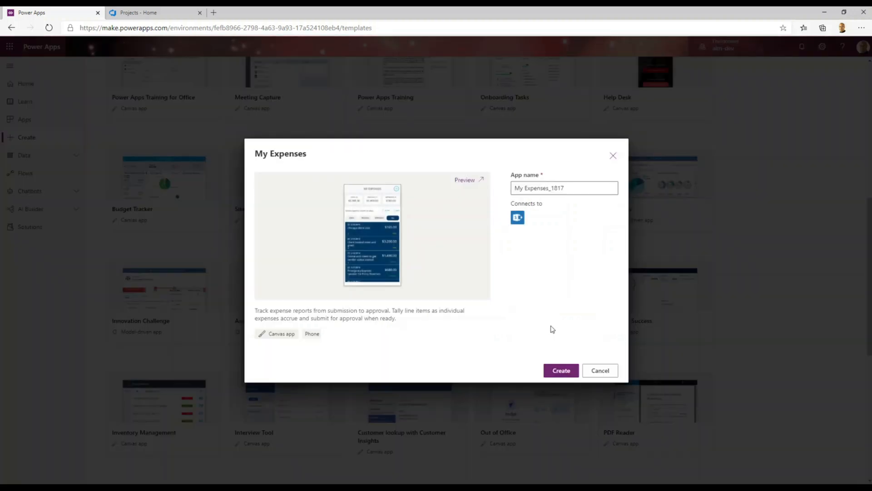
- Replace the default app name with 'My Expenses'
{"action": "left_click", "coordinate": [564, 188]}
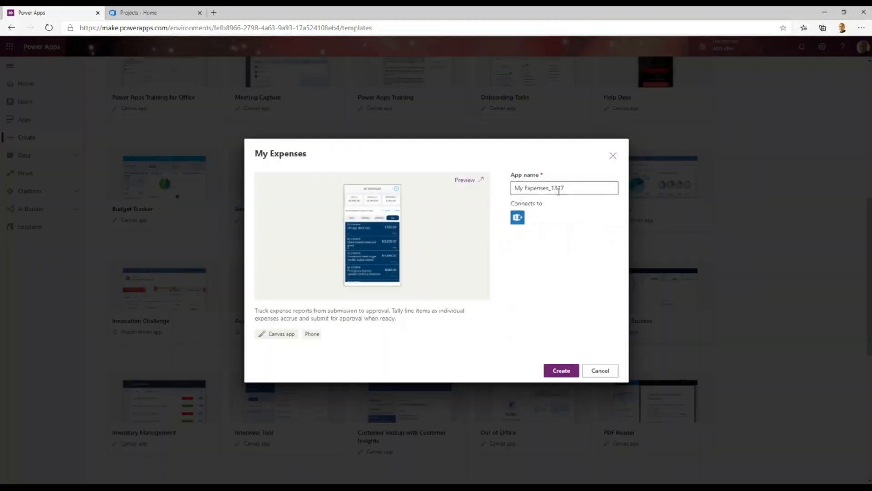
{"action": "triple_click", "coordinate": [565, 187]}
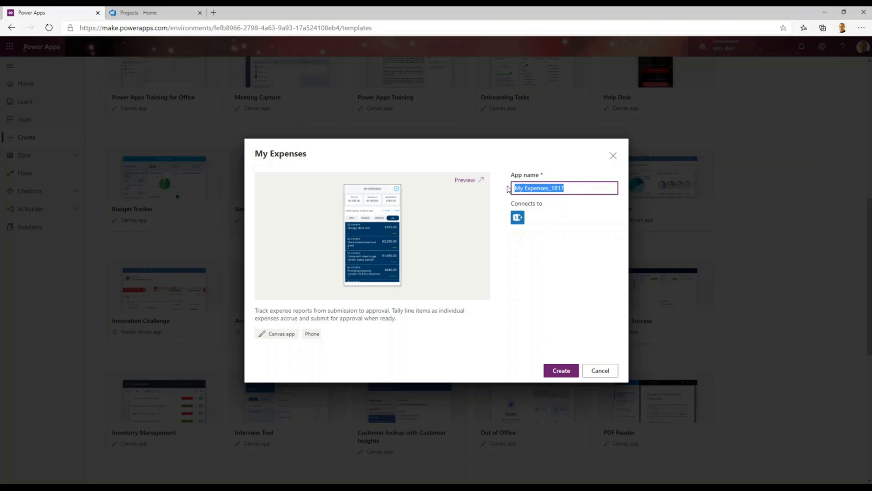
{"action": "type", "text": "My"}
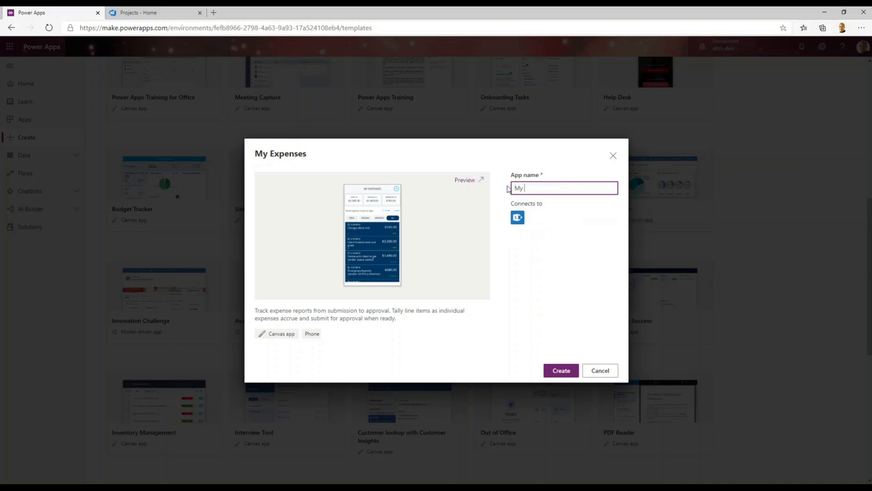
{"action": "type", "text": "Expenses"}
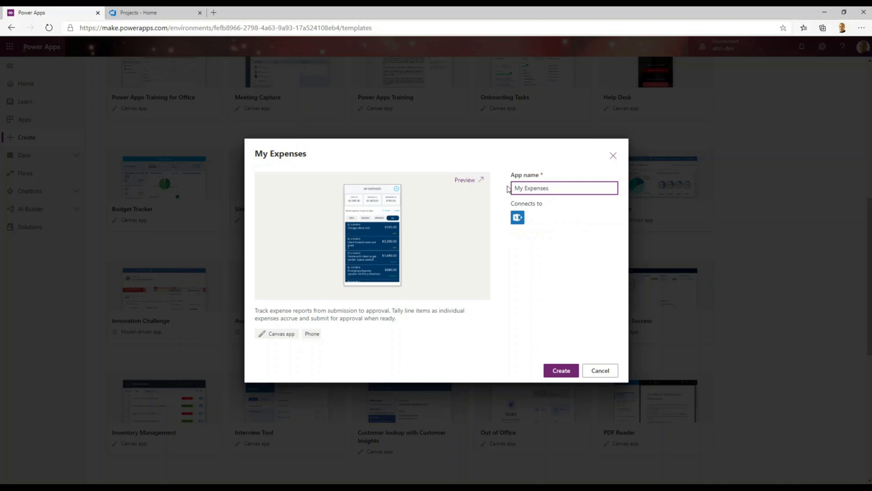
{"action": "mouse_move", "coordinate": [518, 218]}
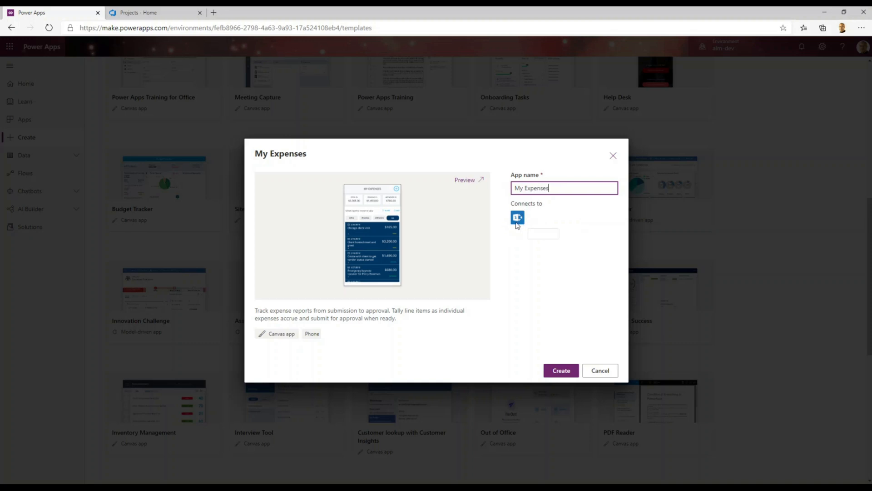
{"action": "mouse_move", "coordinate": [539, 360]}
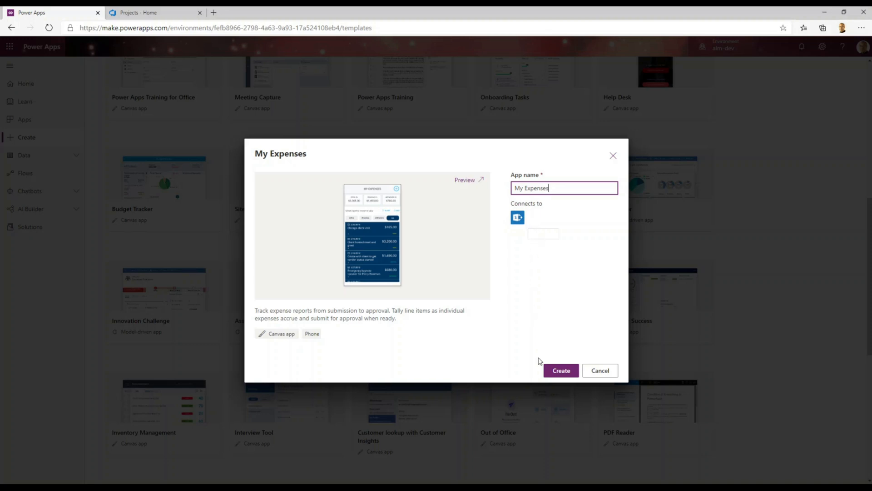
- Create the app, allow SharePoint access, skip the welcome tips and open it in the studio
{"action": "left_click", "coordinate": [562, 371]}
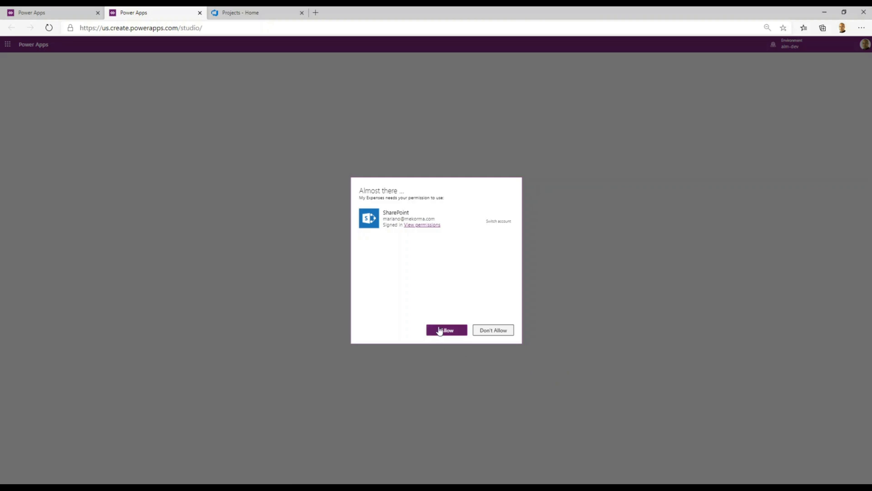
{"action": "left_click", "coordinate": [446, 330]}
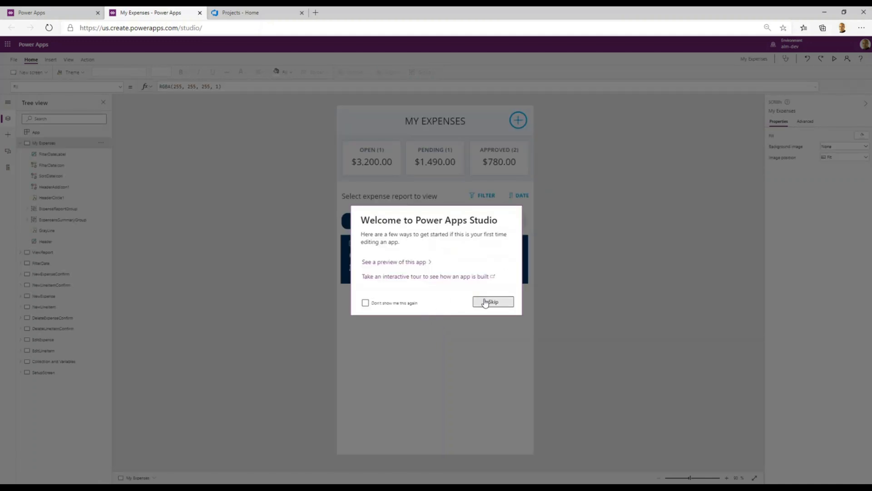
{"action": "left_click", "coordinate": [492, 301]}
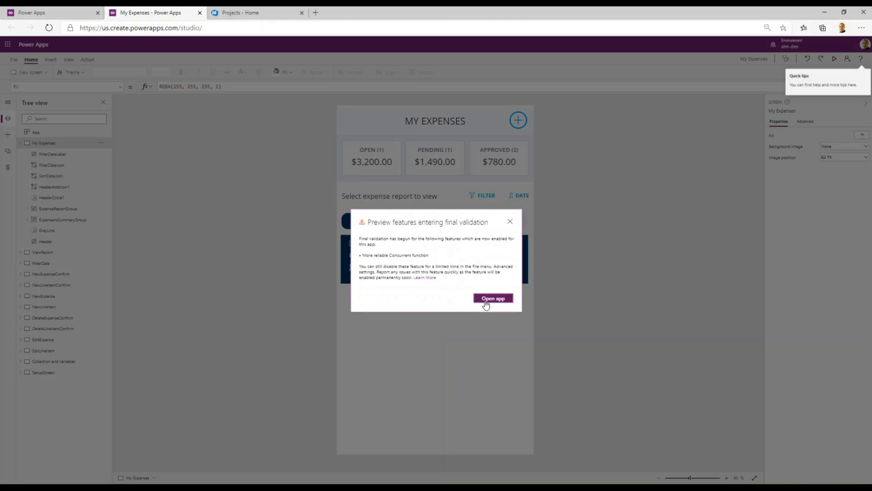
{"action": "left_click", "coordinate": [493, 298]}
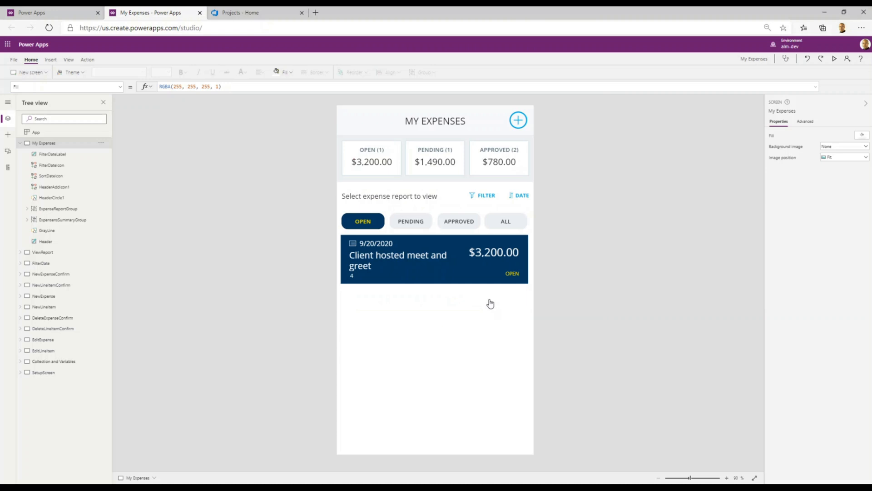
{"action": "mouse_move", "coordinate": [225, 97]}
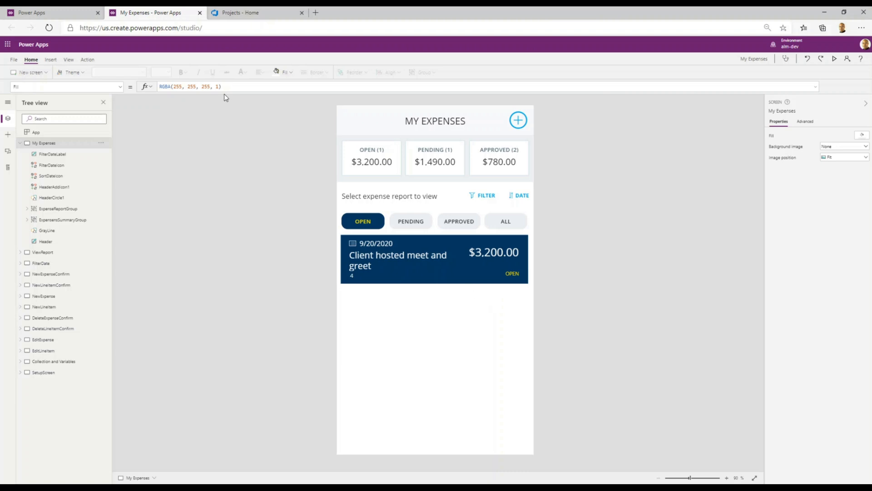
{"action": "left_click", "coordinate": [67, 60]}
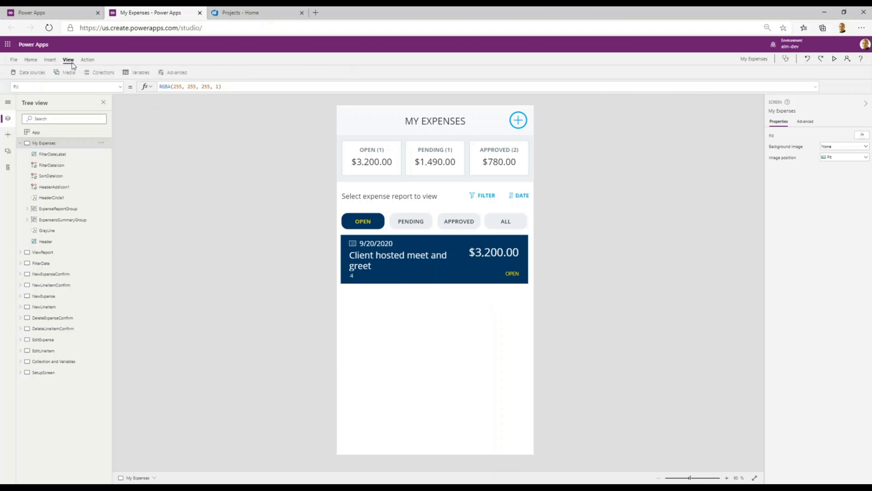
{"action": "left_click", "coordinate": [29, 73]}
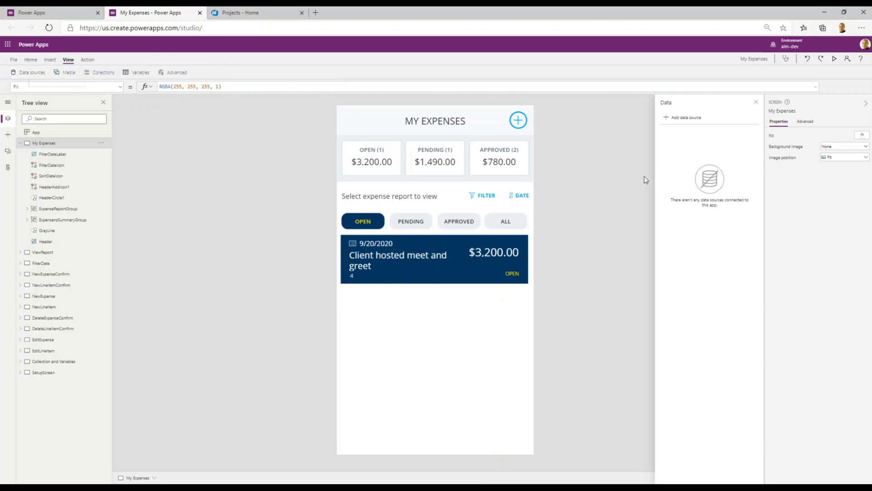
{"action": "left_click", "coordinate": [757, 102]}
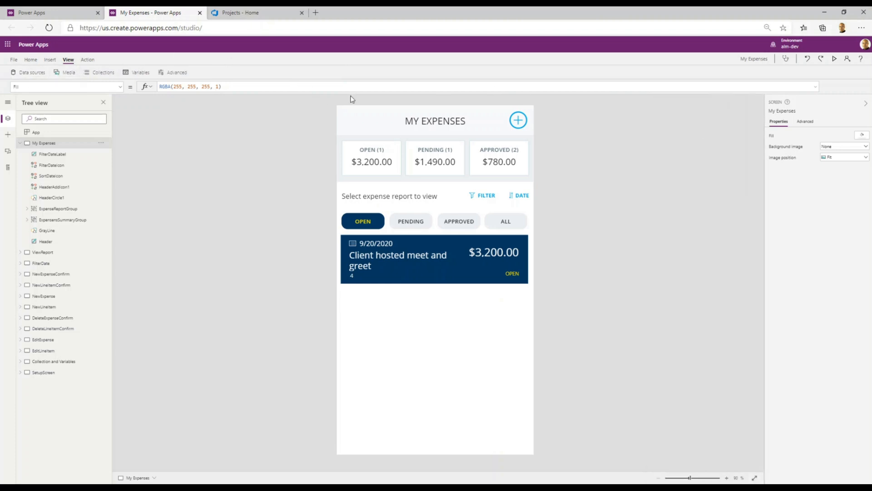
{"action": "mouse_move", "coordinate": [73, 86]}
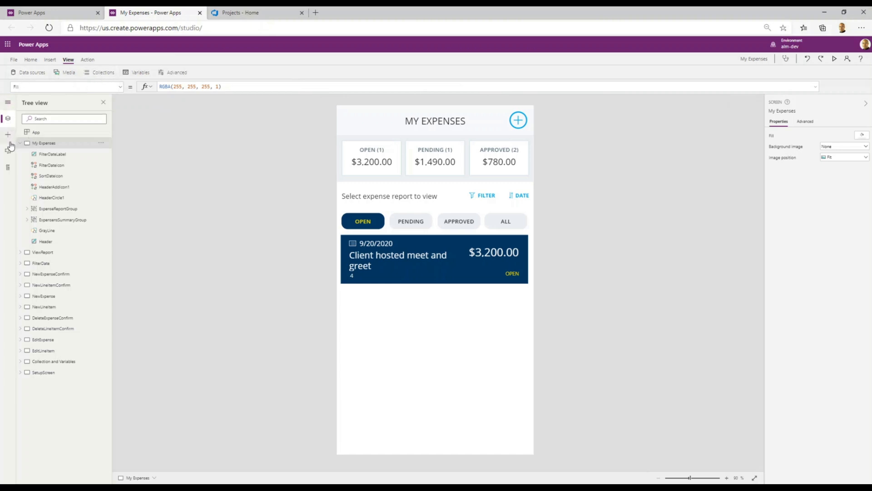
{"action": "left_click", "coordinate": [88, 60]}
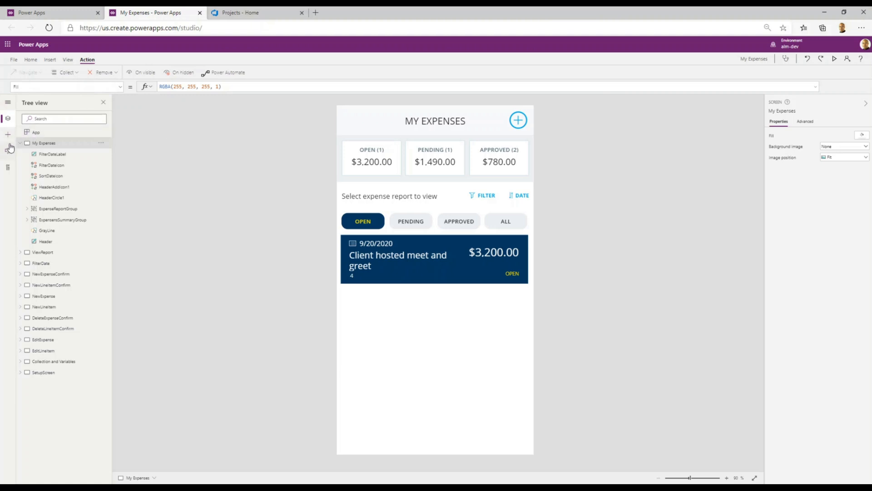
{"action": "mouse_move", "coordinate": [120, 114]}
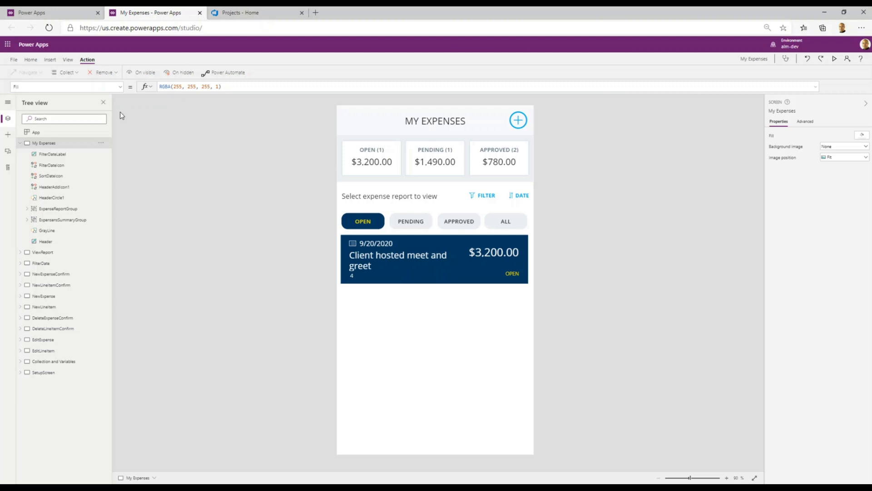
{"action": "mouse_move", "coordinate": [659, 41]}
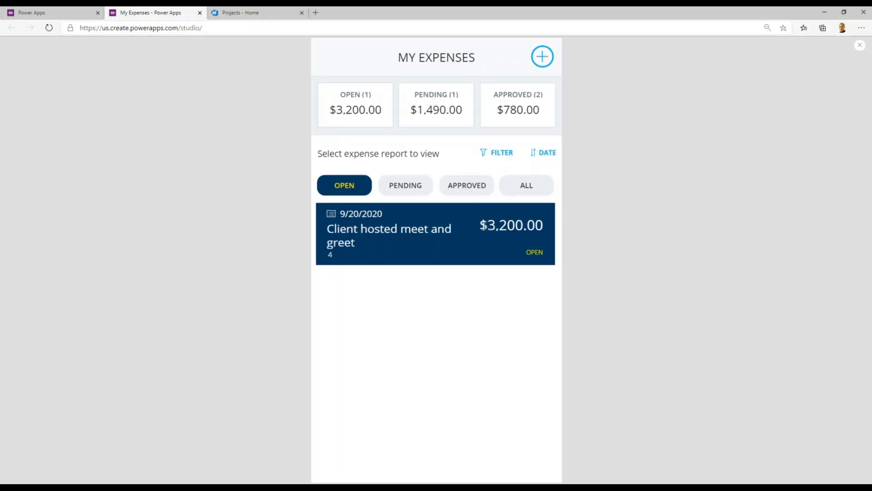
{"action": "mouse_move", "coordinate": [439, 95]}
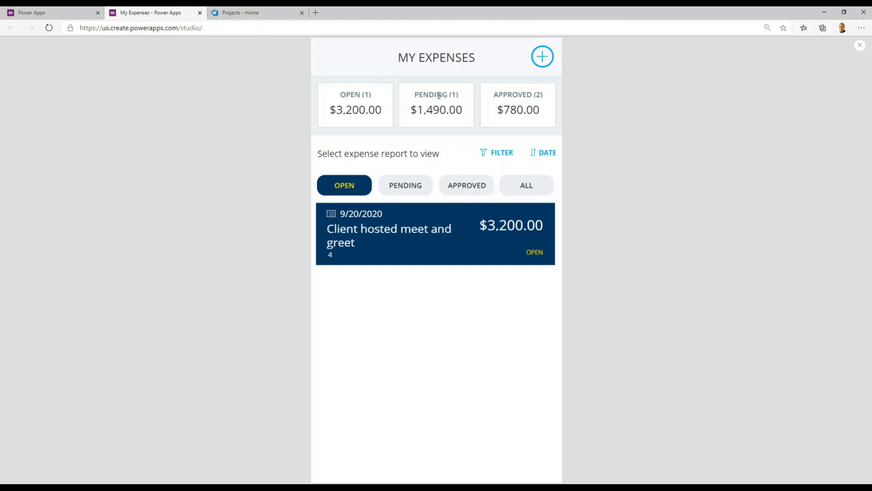
{"action": "left_click", "coordinate": [405, 186]}
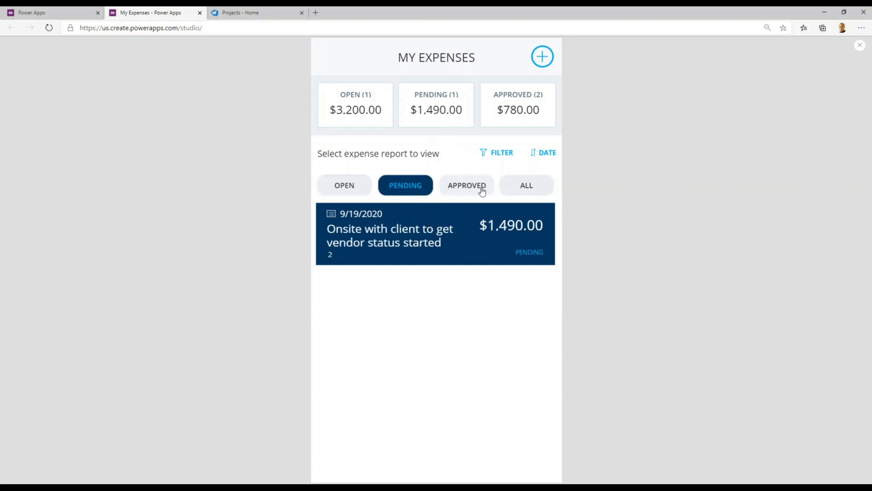
{"action": "left_click", "coordinate": [467, 185]}
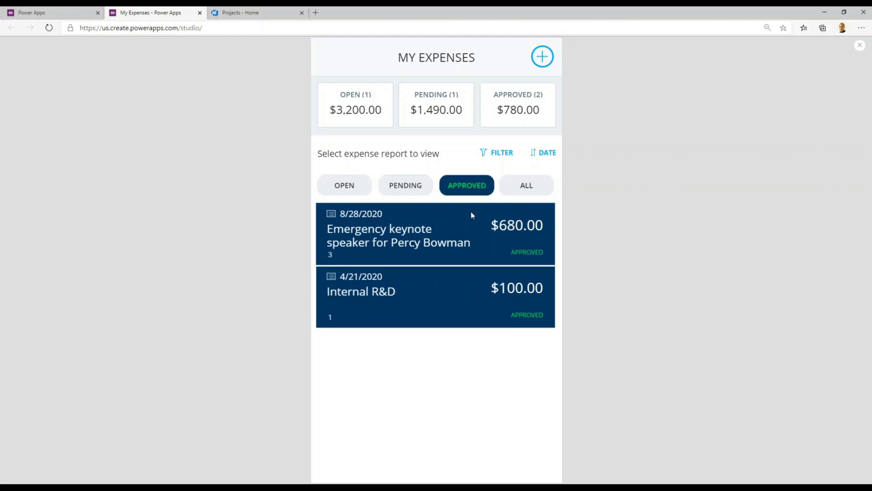
{"action": "left_click", "coordinate": [344, 185]}
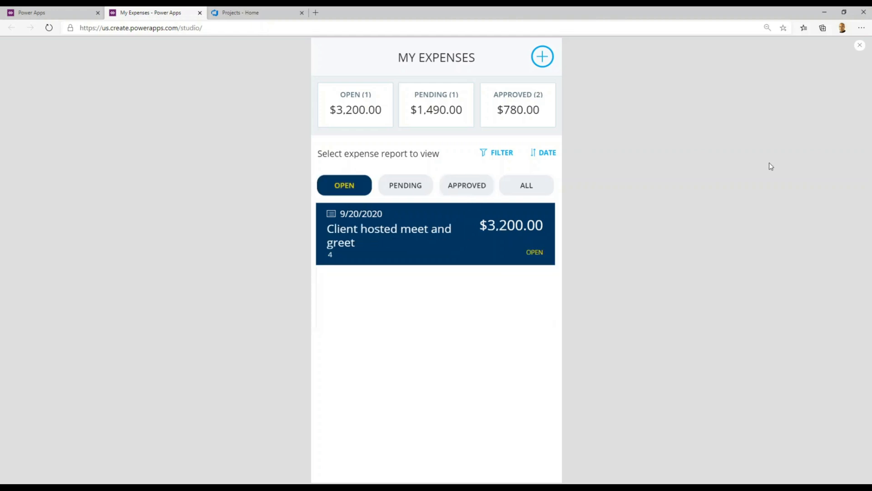
{"action": "left_click", "coordinate": [858, 45]}
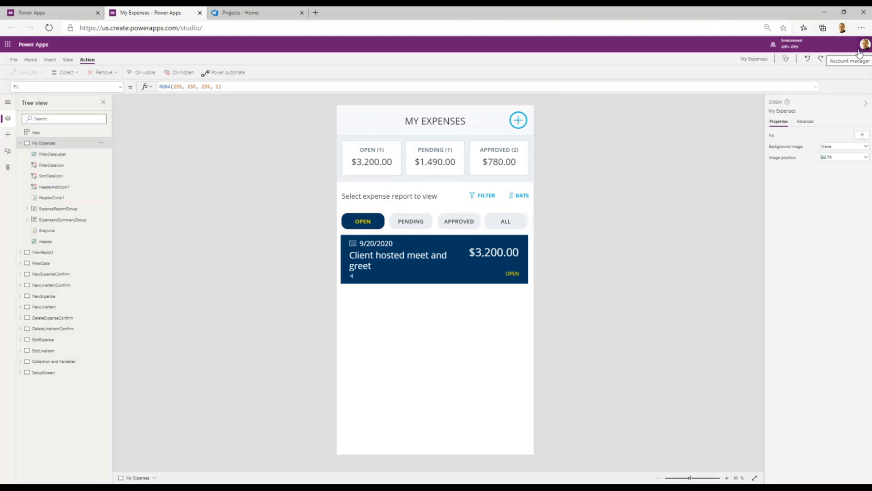
{"action": "mouse_move", "coordinate": [525, 100]}
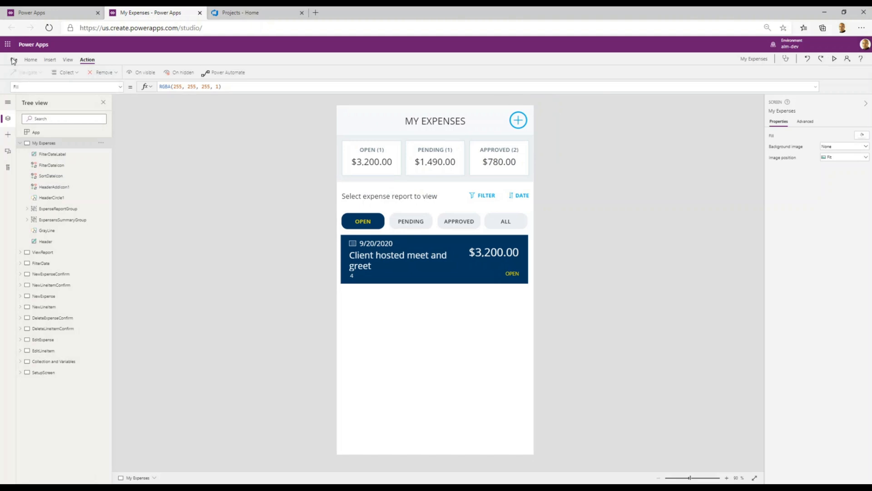
- Save 'My Expenses' to the cloud via File > Save as and confirm all changes are saved
{"action": "left_click", "coordinate": [15, 60]}
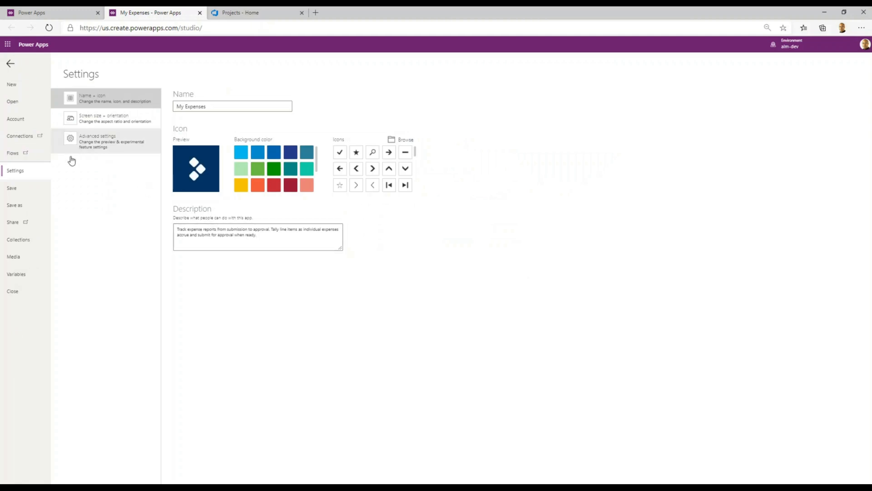
{"action": "mouse_move", "coordinate": [88, 170]}
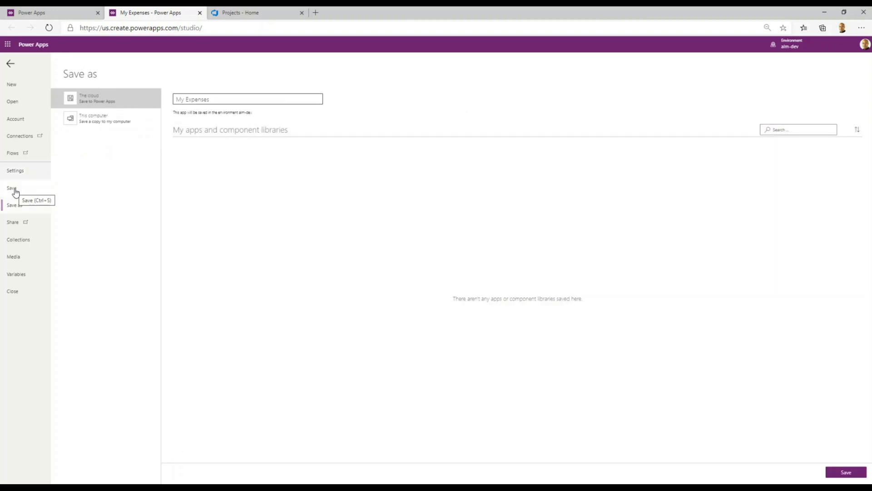
{"action": "mouse_move", "coordinate": [470, 241]}
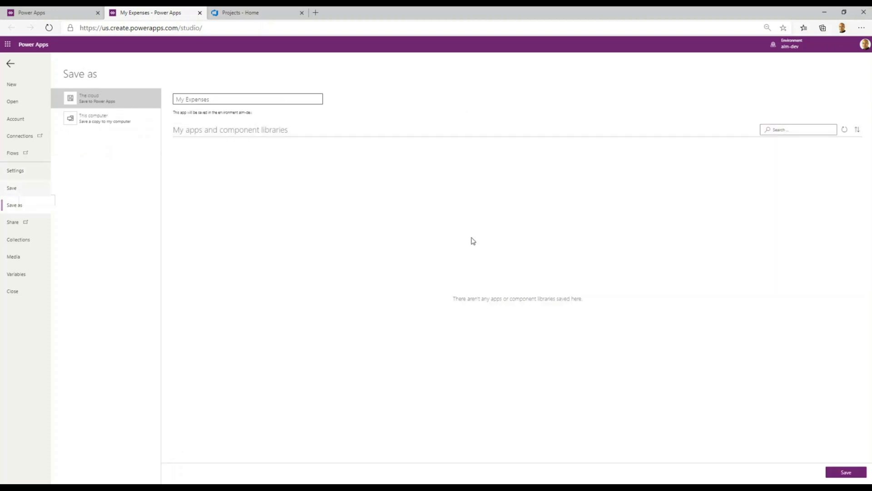
{"action": "mouse_move", "coordinate": [198, 142]}
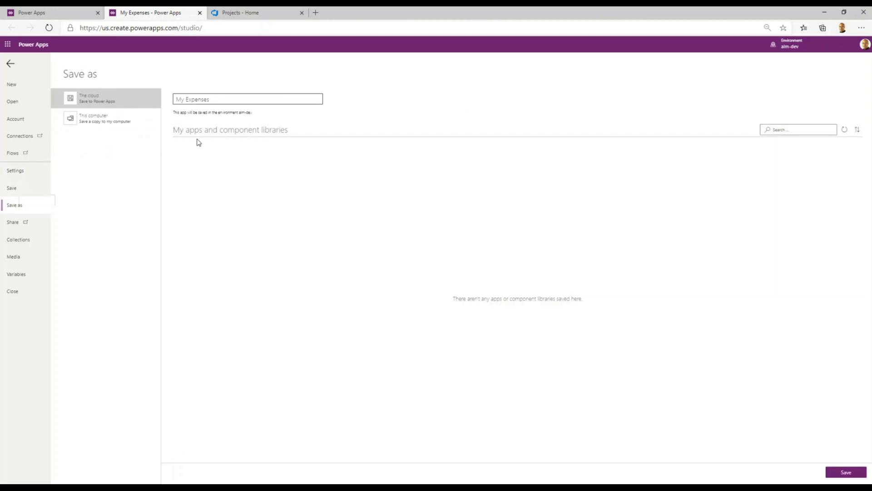
{"action": "mouse_move", "coordinate": [247, 189]}
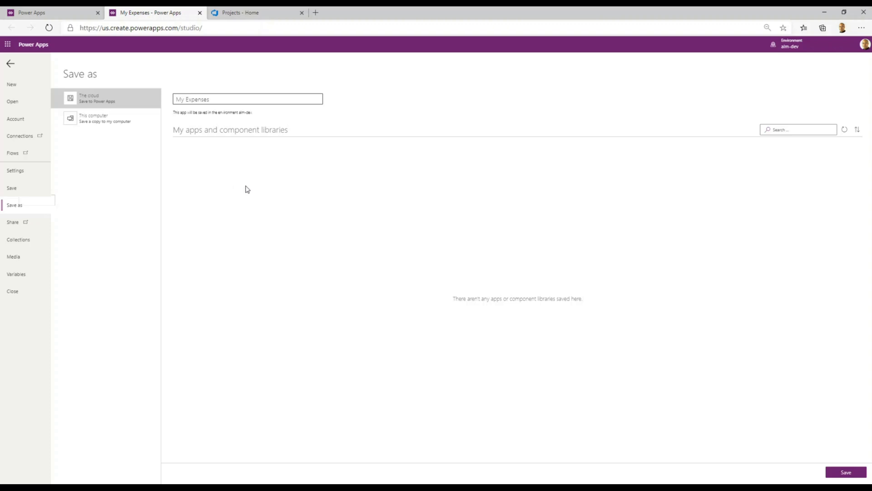
{"action": "mouse_move", "coordinate": [173, 133]}
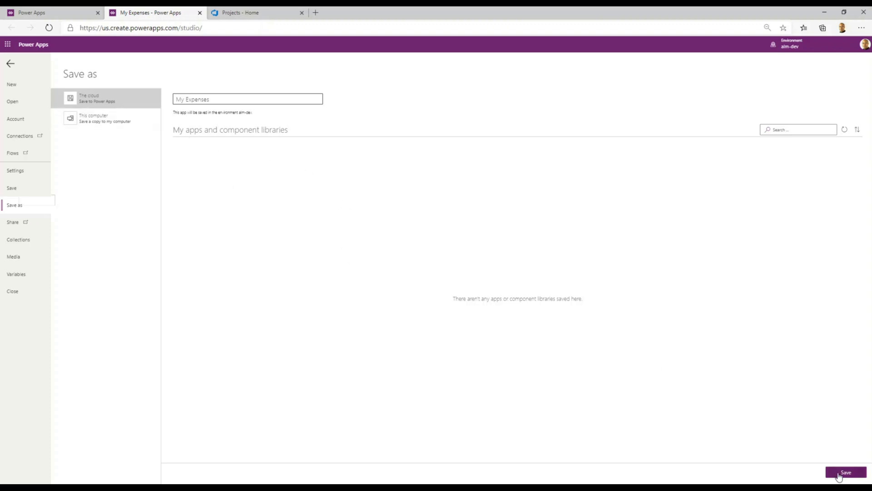
{"action": "left_click", "coordinate": [847, 472]}
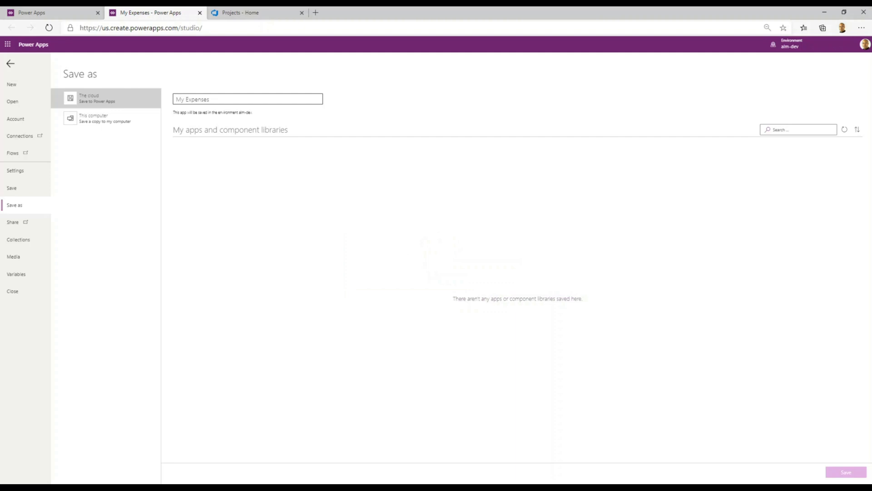
{"action": "left_click", "coordinate": [847, 472]}
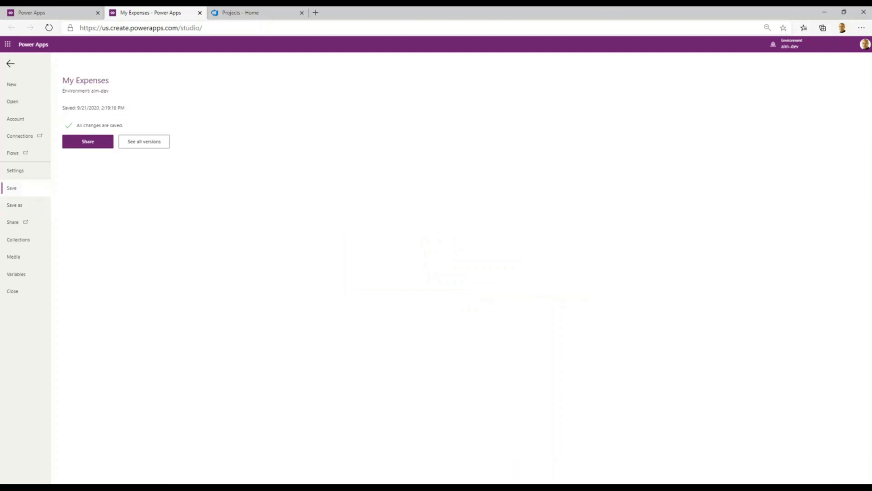
{"action": "mouse_move", "coordinate": [713, 397]}
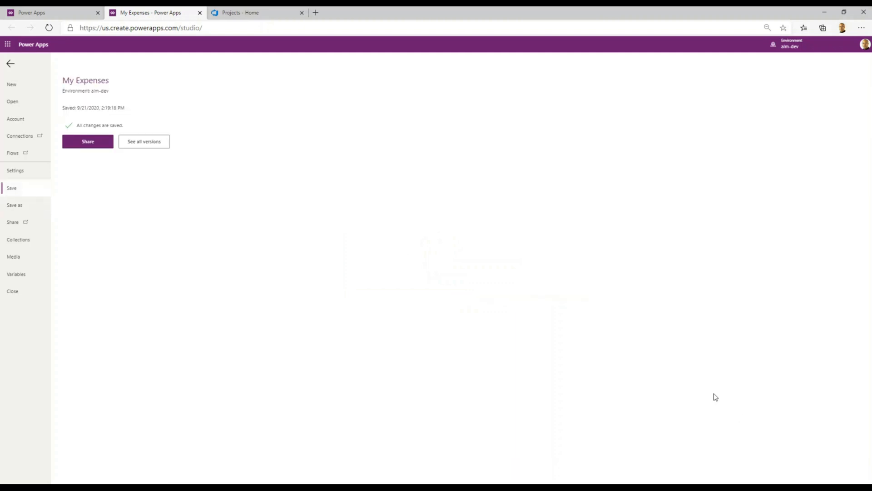
{"action": "mouse_move", "coordinate": [36, 226]}
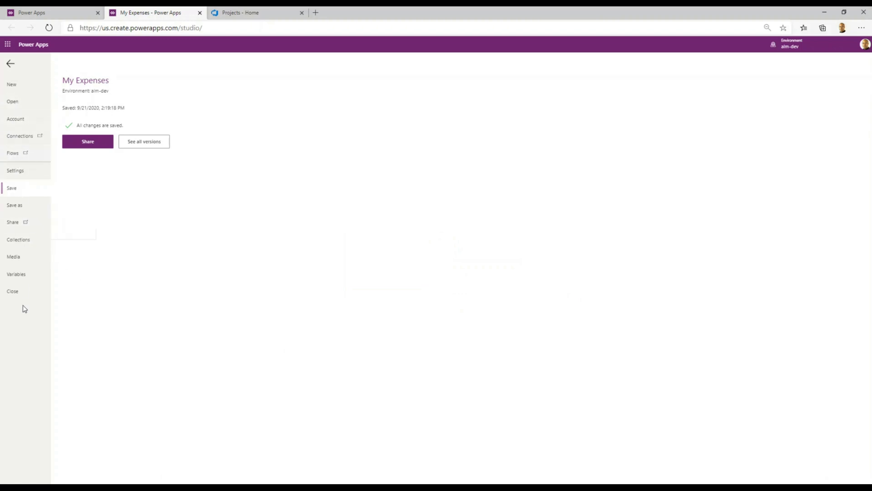
{"action": "mouse_move", "coordinate": [65, 358]}
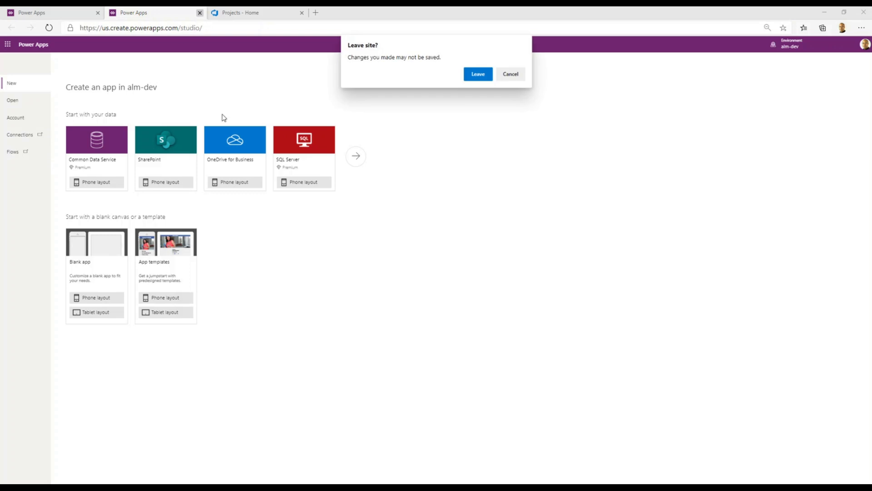
- Confirm leaving the editor and show the Solutions list in alm-dev
{"action": "left_click", "coordinate": [478, 74]}
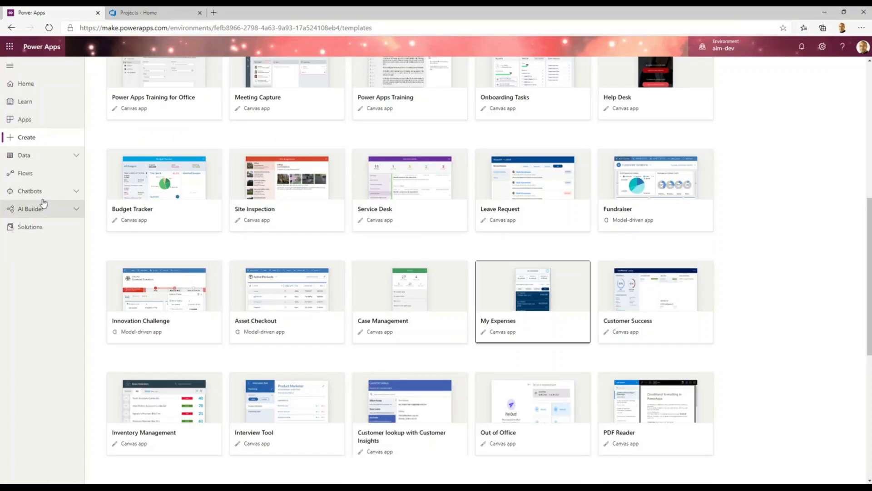
{"action": "mouse_move", "coordinate": [35, 209]}
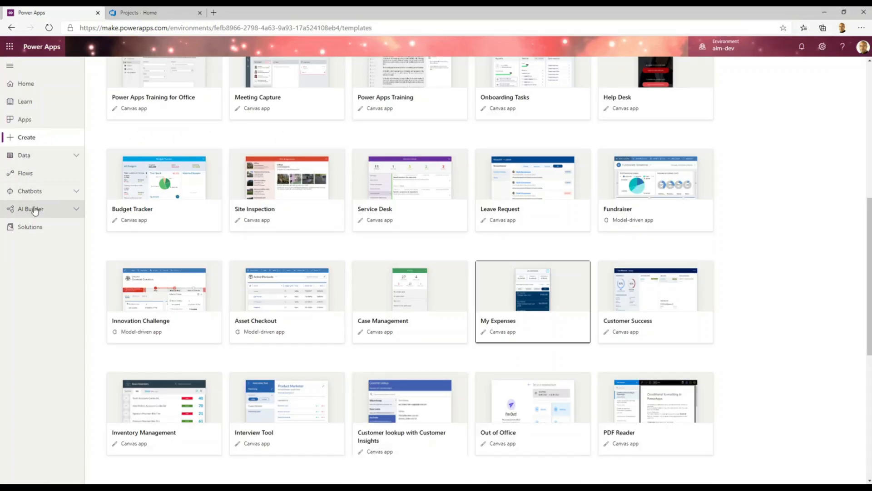
{"action": "left_click", "coordinate": [30, 228]}
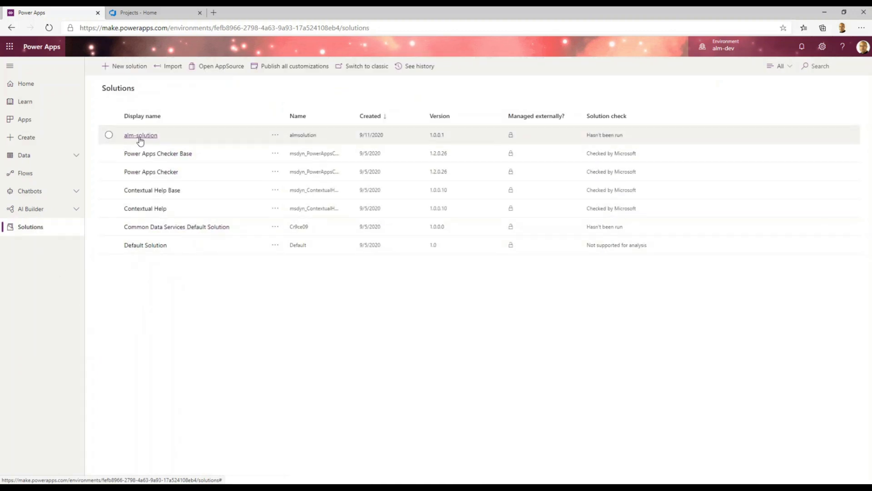
- Add the existing My Expenses canvas app from Outside solutions into alm-solution, then head to Flows
{"action": "left_click", "coordinate": [140, 134]}
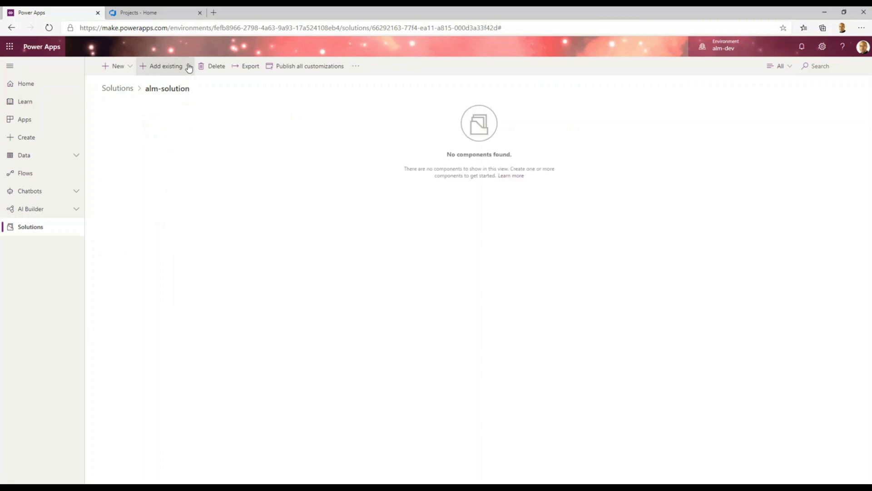
{"action": "left_click", "coordinate": [165, 66]}
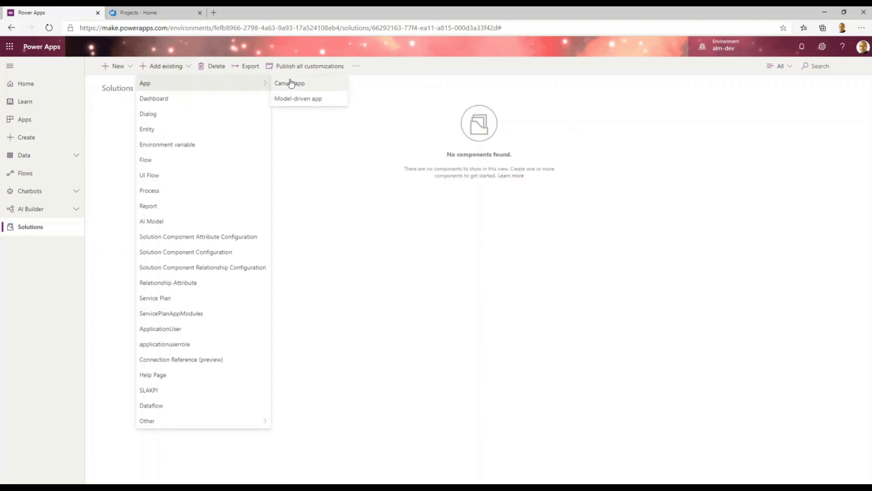
{"action": "left_click", "coordinate": [289, 83]}
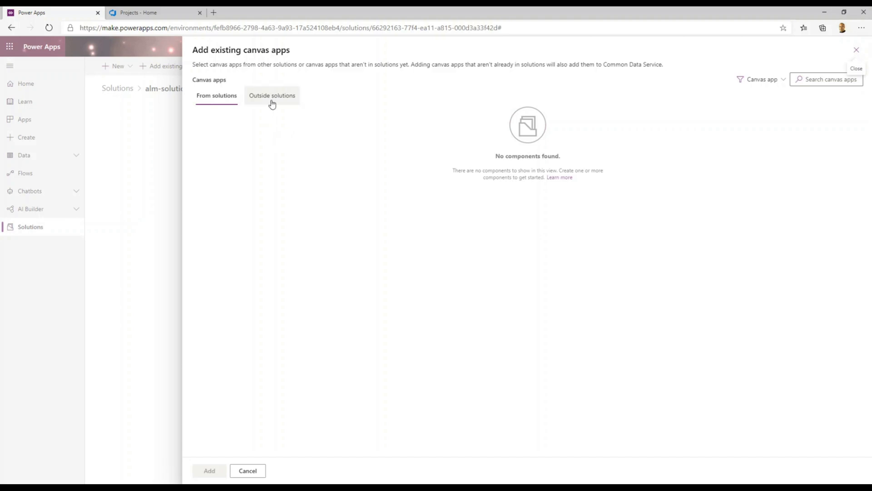
{"action": "left_click", "coordinate": [272, 95]}
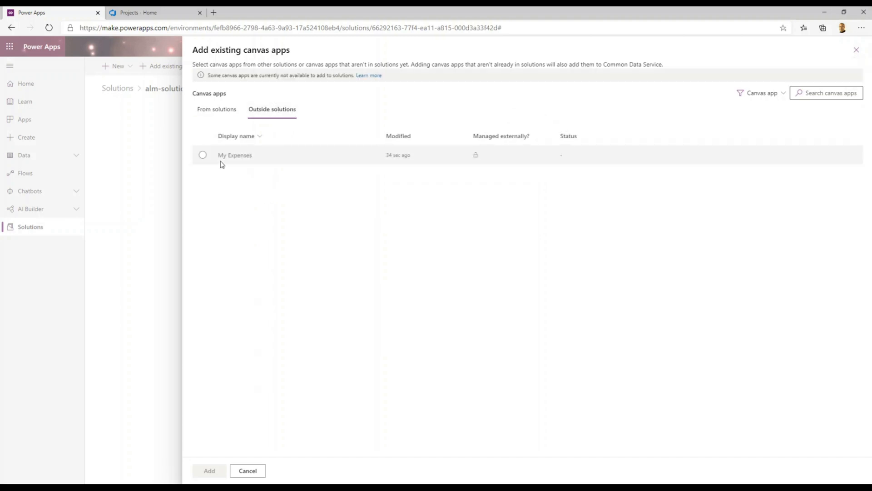
{"action": "right_click", "coordinate": [202, 155]}
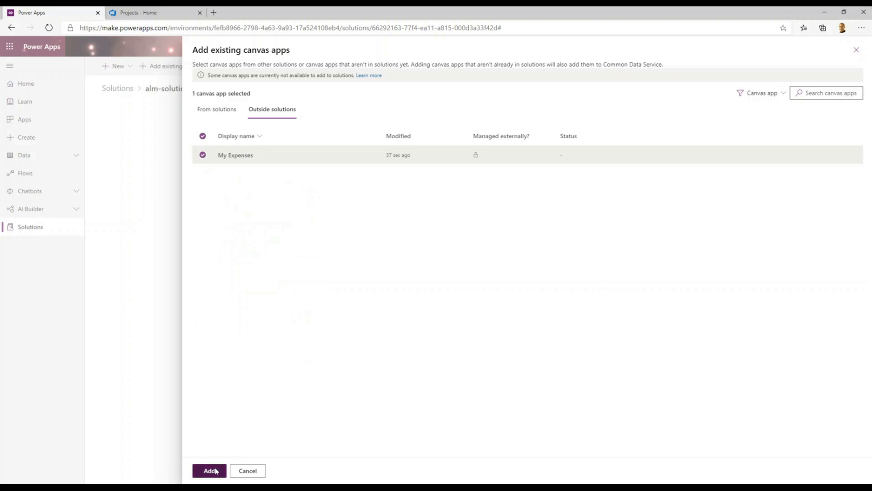
{"action": "left_click", "coordinate": [209, 470]}
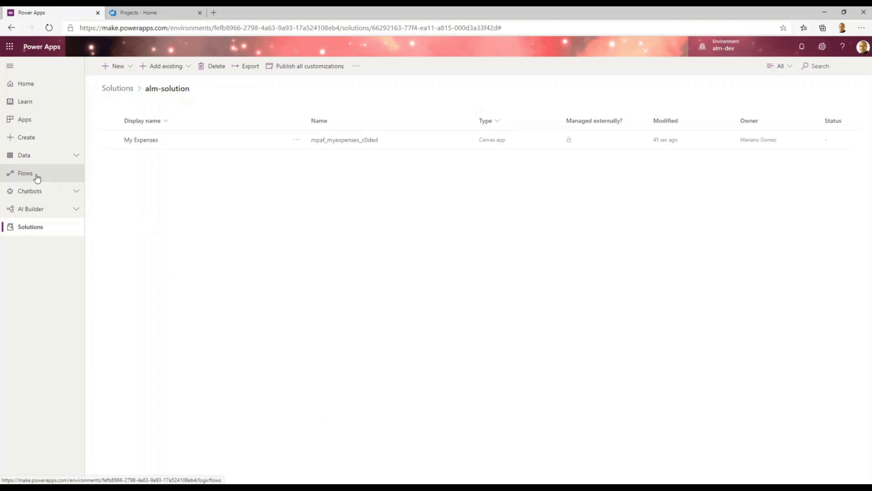
{"action": "left_click", "coordinate": [25, 173]}
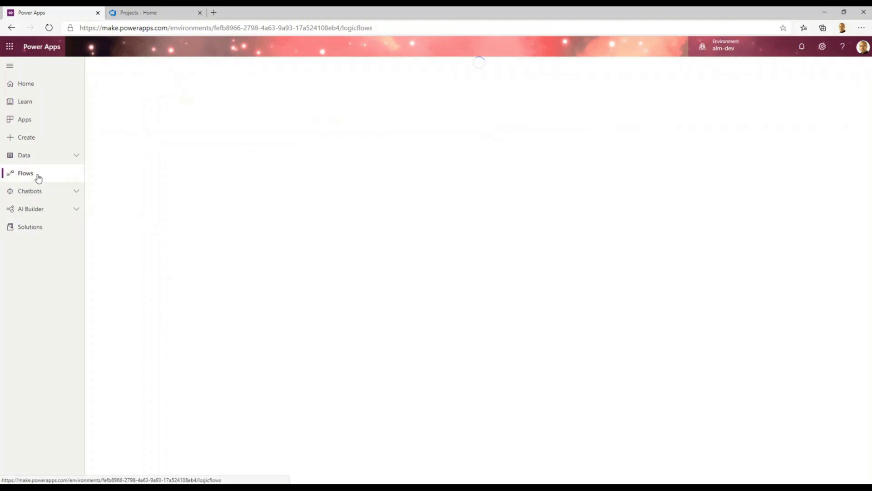
- Check that My flows and Team flows are both empty, then return to Solutions
{"action": "left_click", "coordinate": [26, 172]}
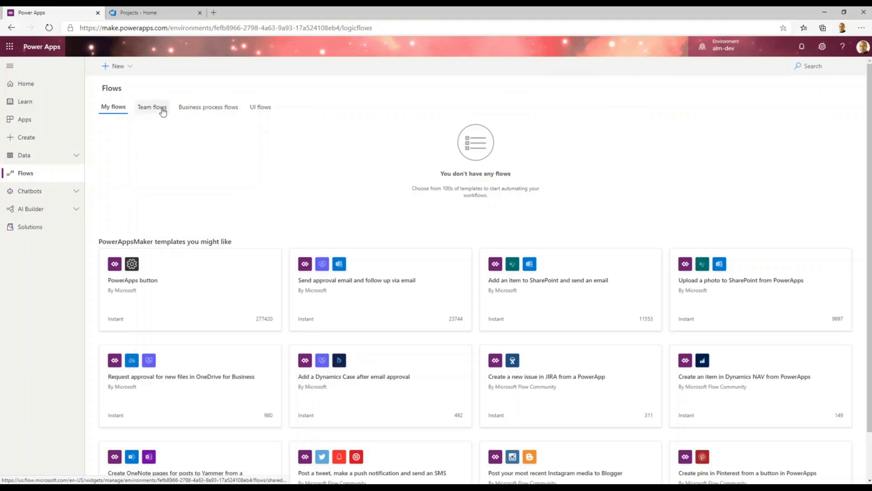
{"action": "left_click", "coordinate": [151, 107]}
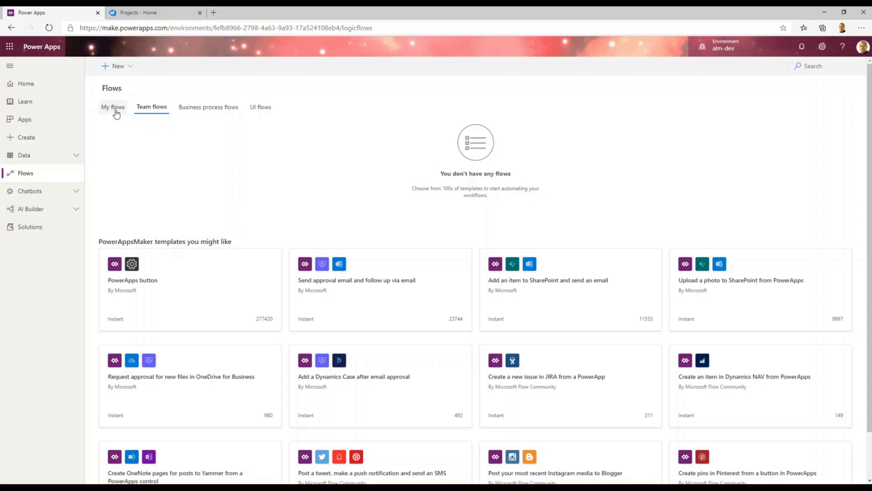
{"action": "left_click", "coordinate": [113, 108]}
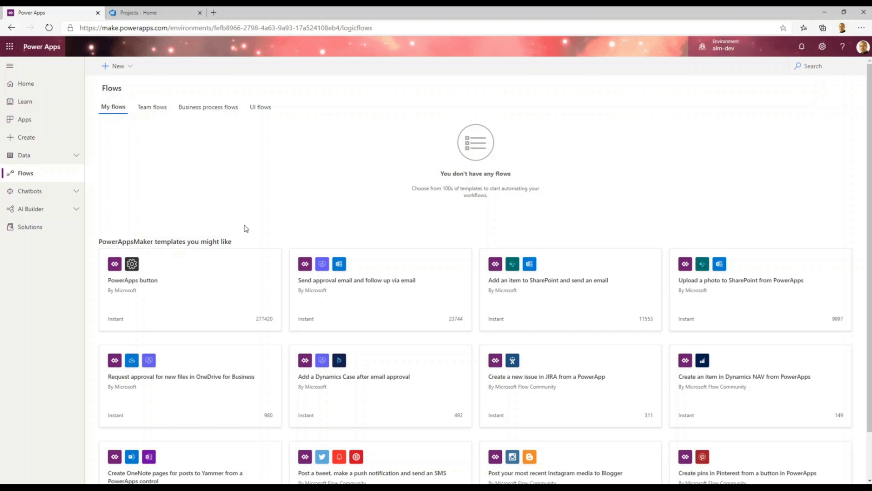
{"action": "mouse_move", "coordinate": [231, 223]}
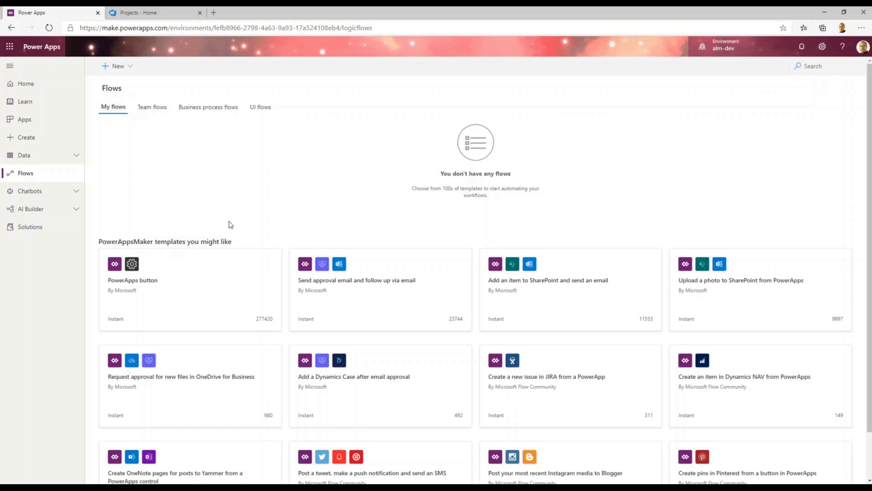
{"action": "mouse_move", "coordinate": [134, 189]}
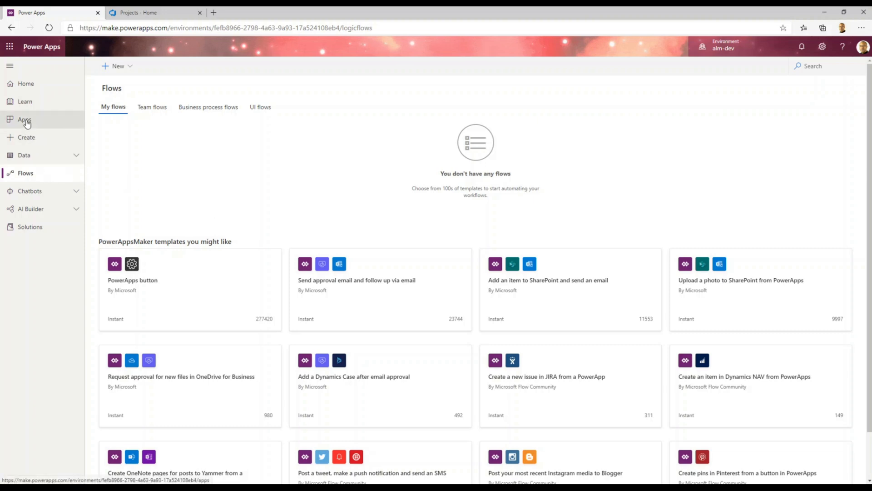
{"action": "mouse_move", "coordinate": [53, 235]}
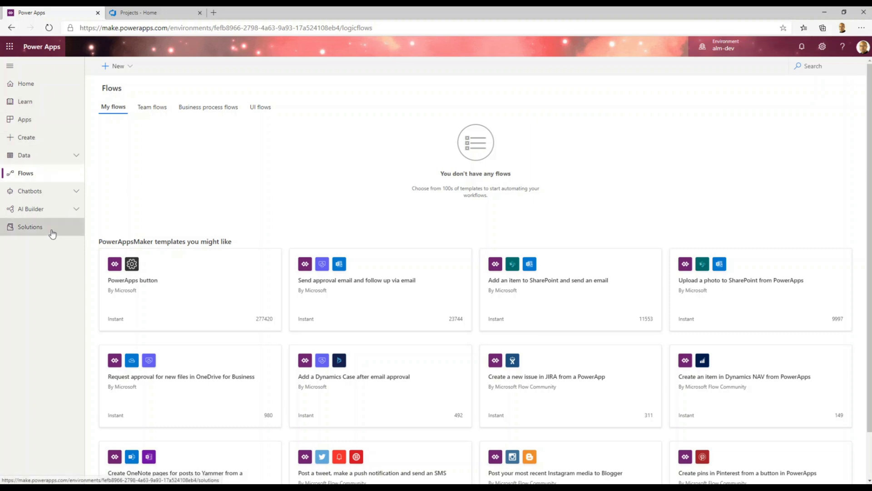
{"action": "left_click", "coordinate": [30, 227]}
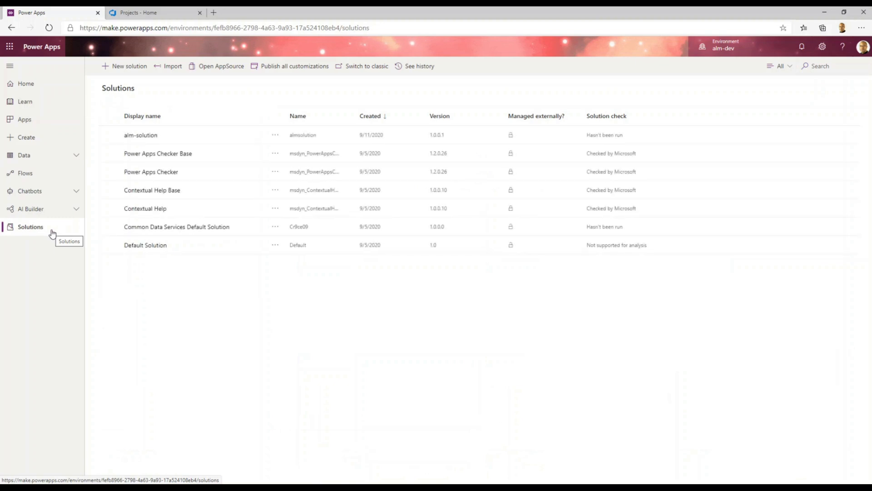
- Publish all customizations of alm-solution with My Expenses selected, then switch to the Azure DevOps projects tab
{"action": "left_click", "coordinate": [140, 135]}
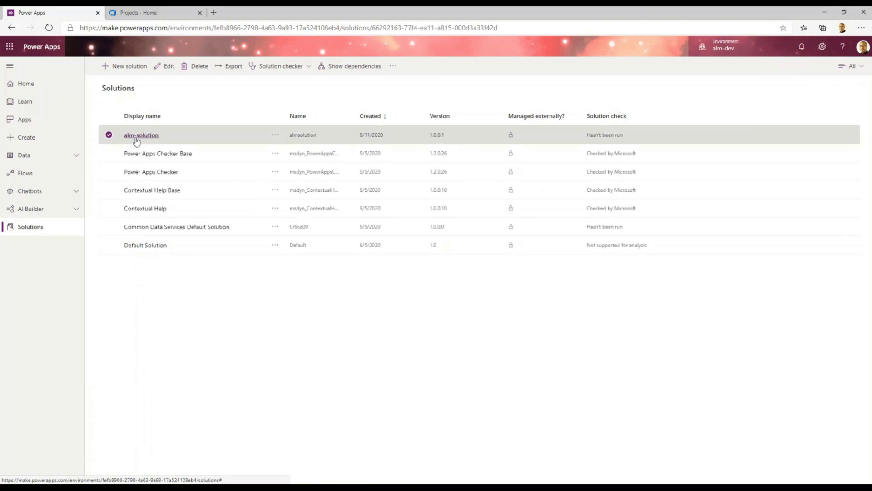
{"action": "left_click", "coordinate": [141, 134]}
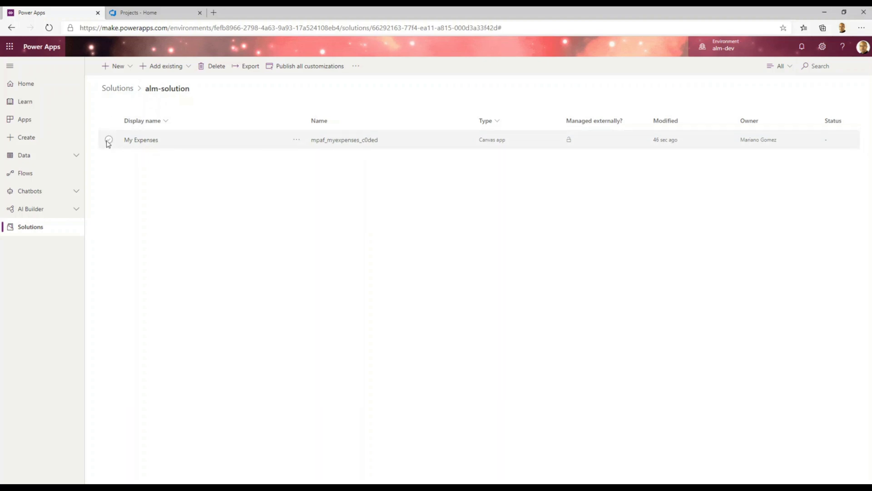
{"action": "left_click", "coordinate": [109, 140]}
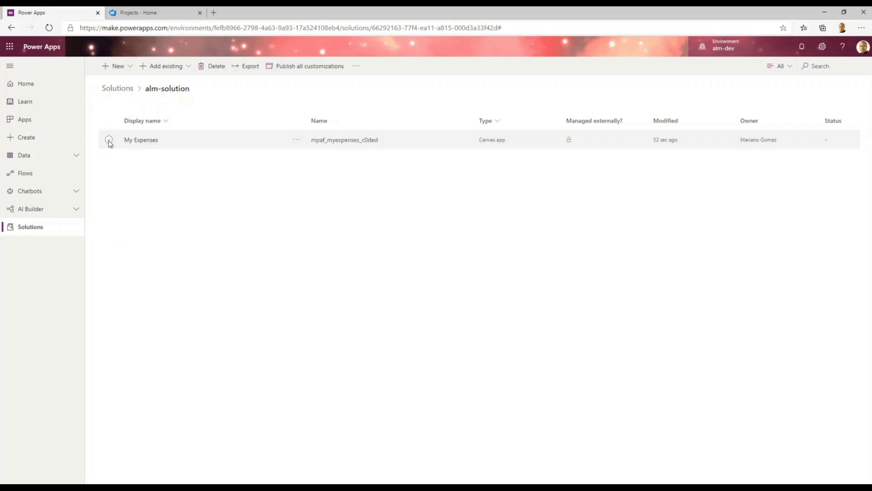
{"action": "left_click", "coordinate": [305, 66]}
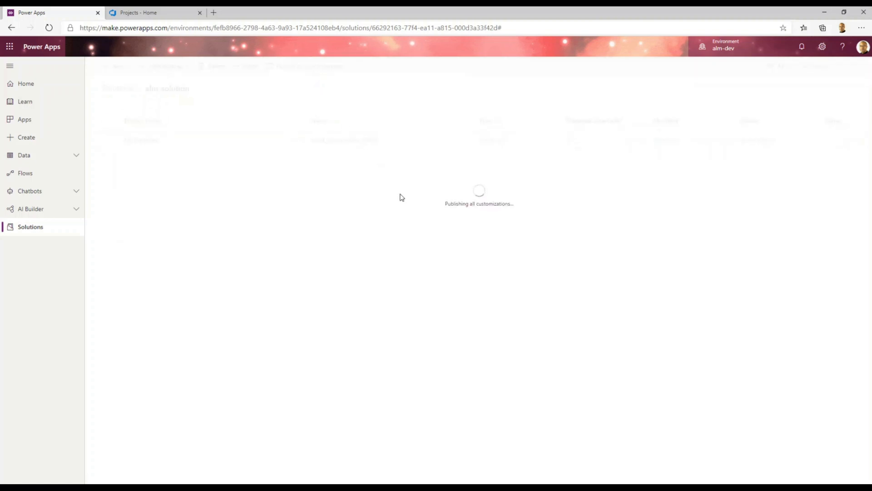
{"action": "mouse_move", "coordinate": [422, 257]}
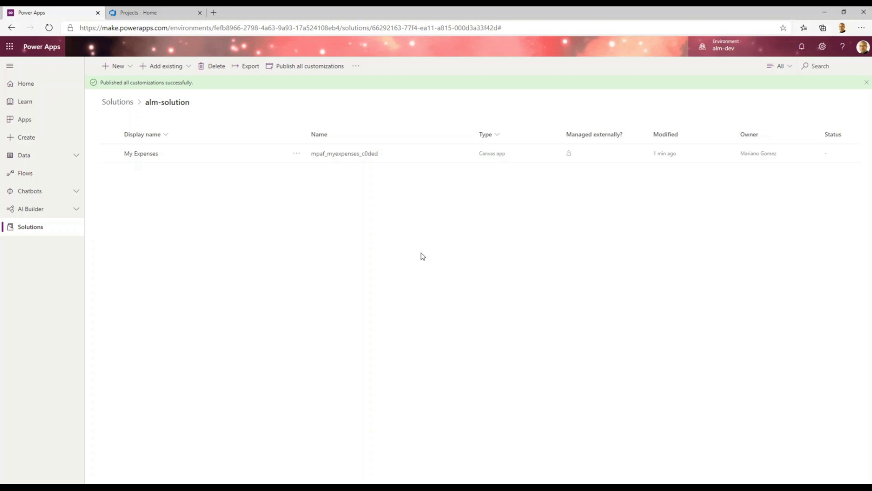
{"action": "mouse_move", "coordinate": [96, 223]}
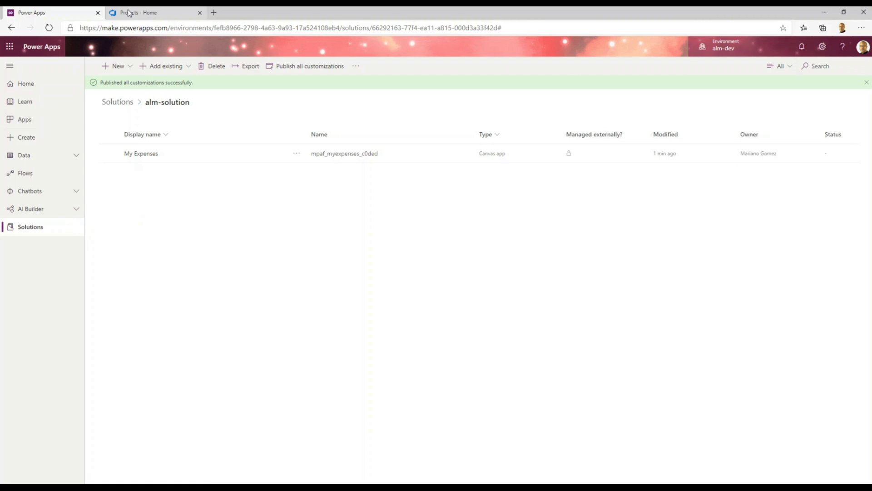
{"action": "left_click", "coordinate": [138, 13]}
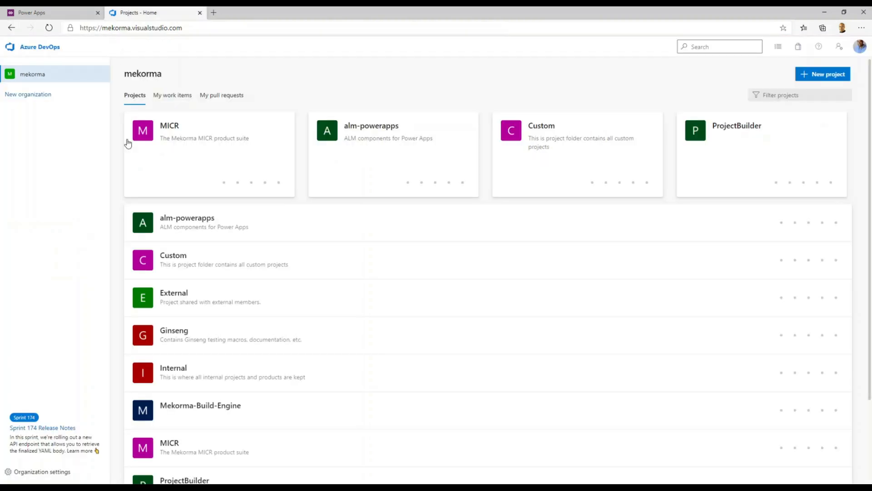
- Open the alm-powerapps project and show its empty repository under Repos > Files
{"action": "left_click", "coordinate": [187, 222]}
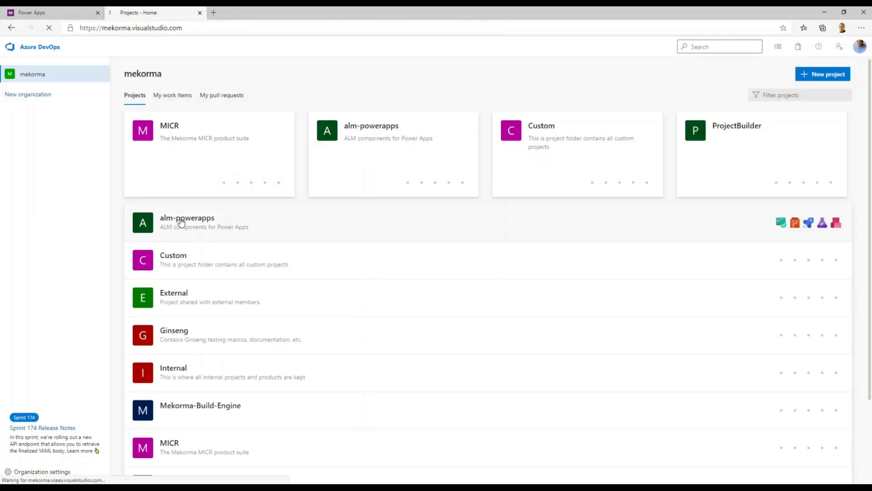
{"action": "left_click", "coordinate": [187, 218]}
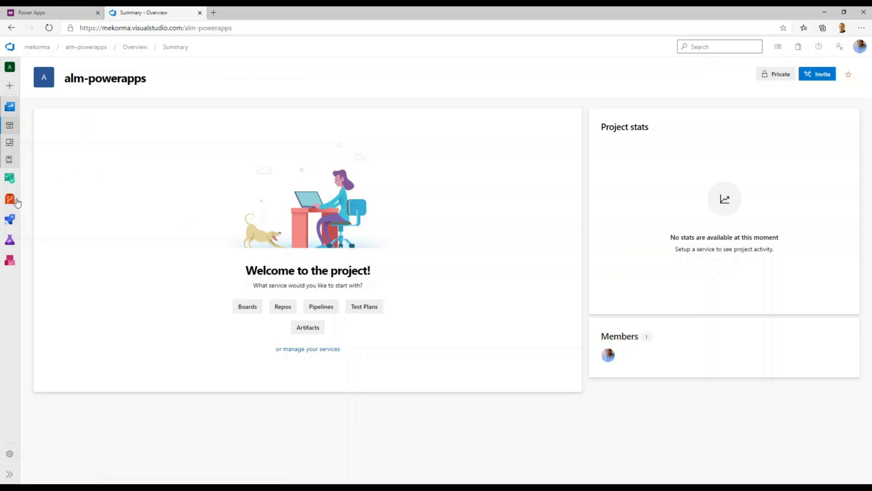
{"action": "left_click", "coordinate": [9, 199]}
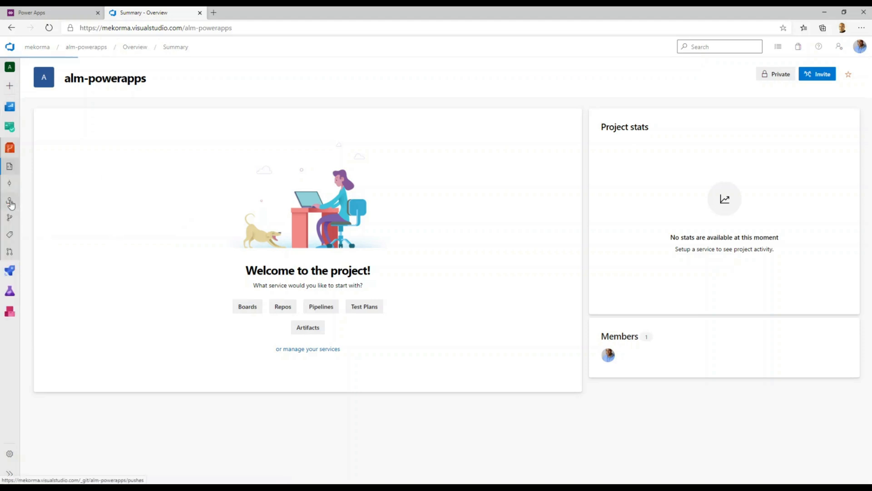
{"action": "left_click", "coordinate": [10, 200]}
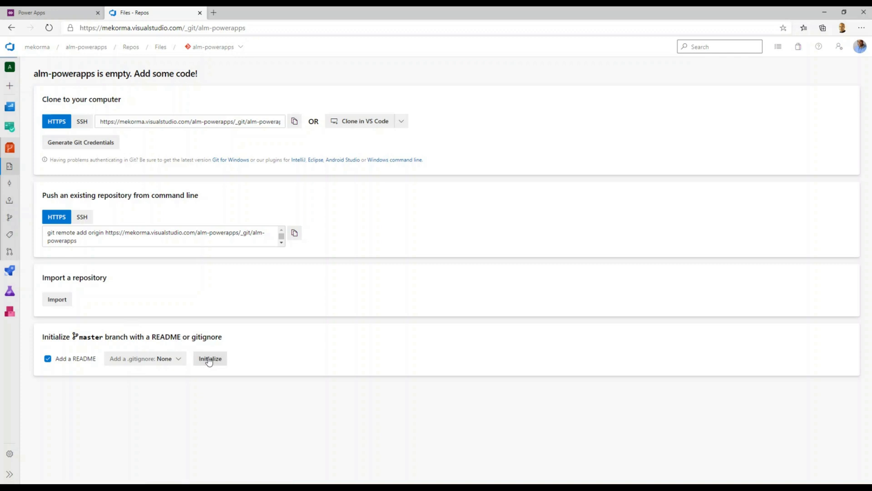
{"action": "left_click", "coordinate": [209, 359]}
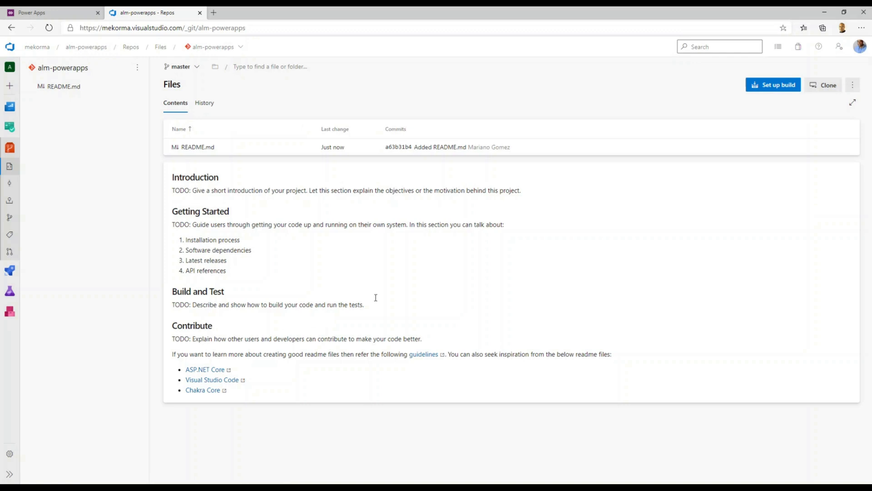
{"action": "mouse_move", "coordinate": [232, 162]}
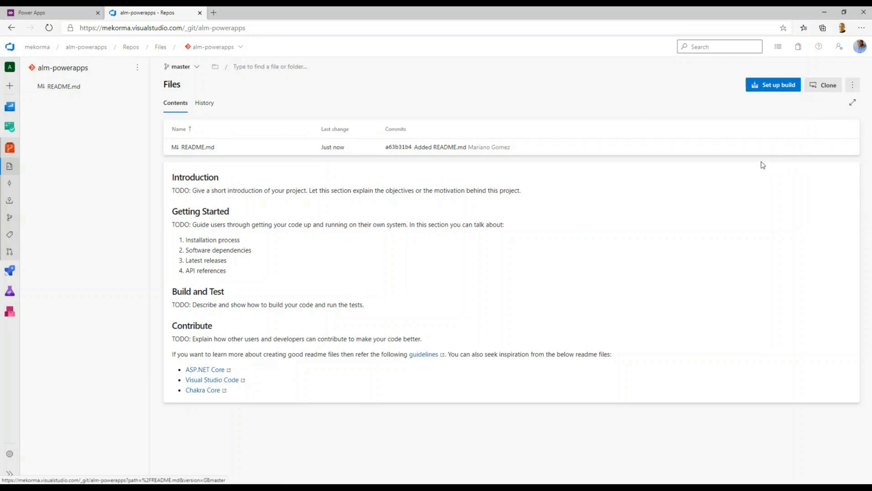
{"action": "mouse_move", "coordinate": [447, 275]}
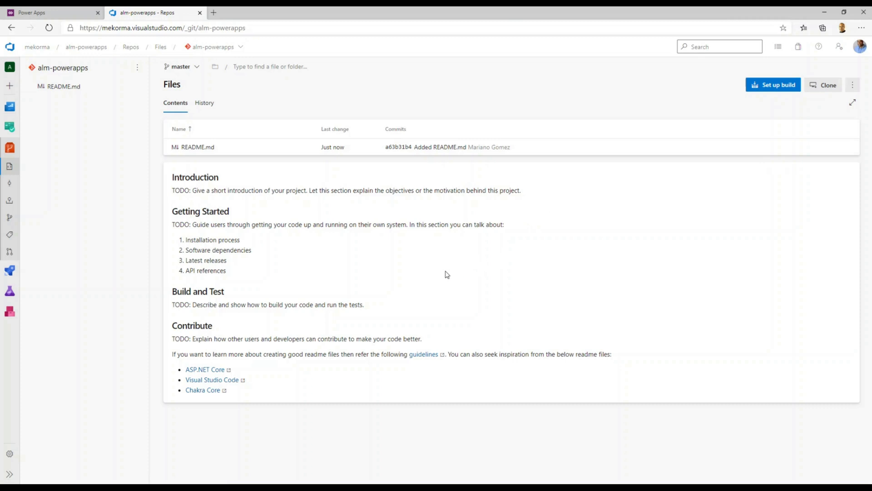
{"action": "mouse_move", "coordinate": [224, 387]}
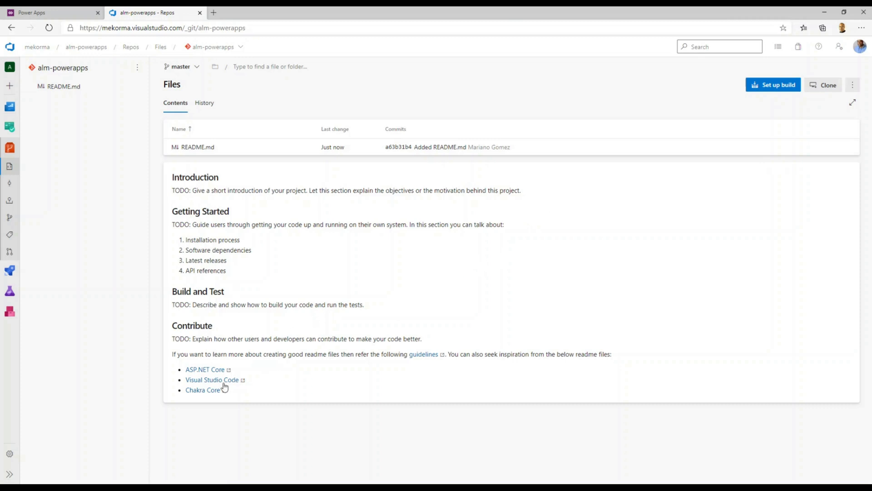
{"action": "mouse_move", "coordinate": [222, 382]}
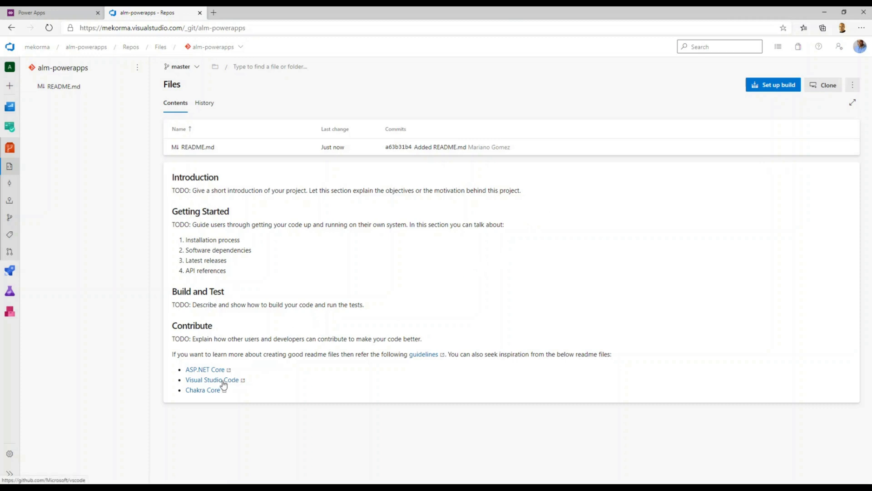
{"action": "mouse_move", "coordinate": [224, 443]}
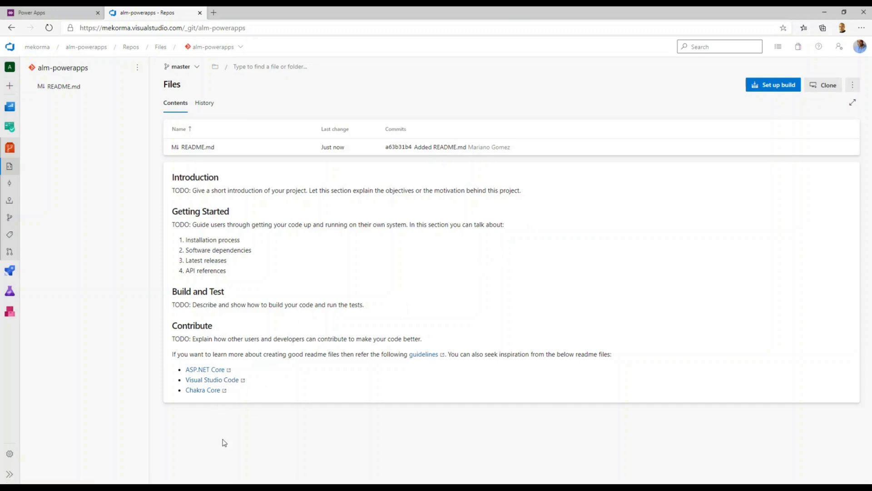
{"action": "mouse_move", "coordinate": [199, 381]}
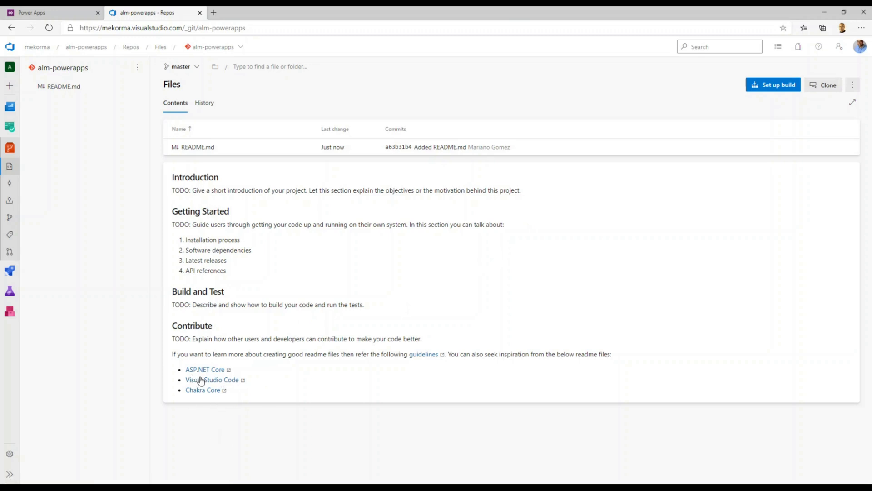
{"action": "mouse_move", "coordinate": [72, 211]}
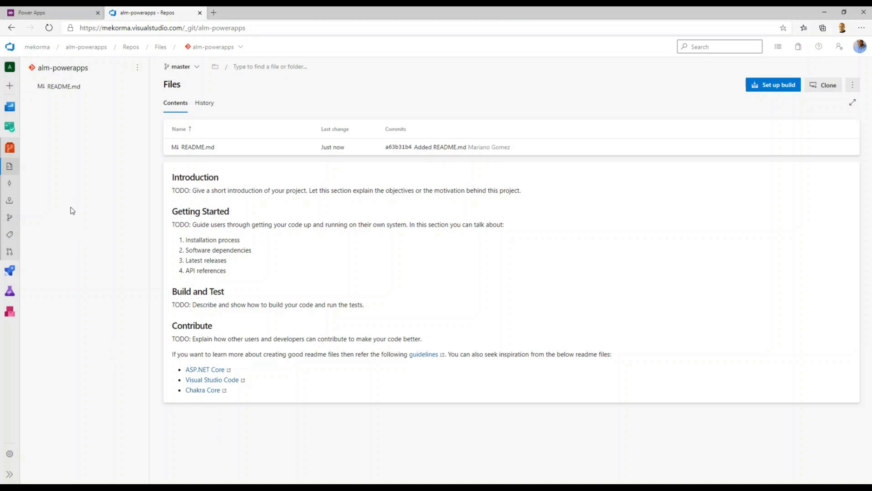
{"action": "mouse_move", "coordinate": [11, 465]}
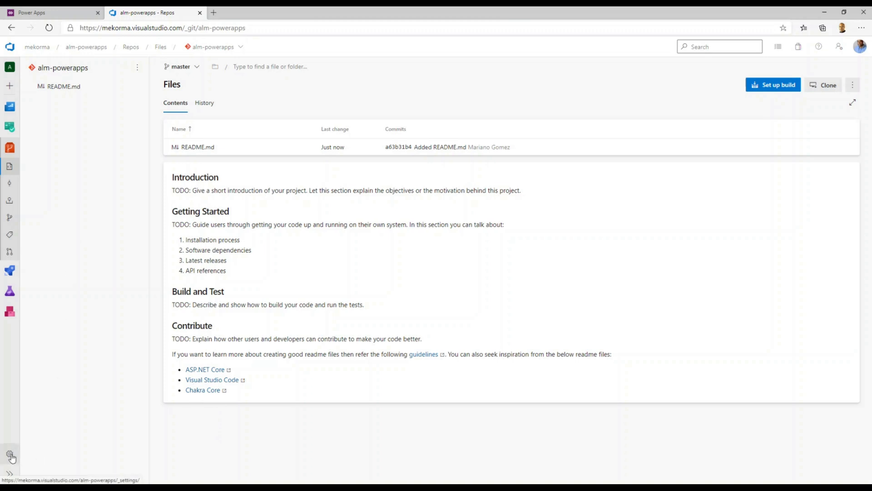
- Show the all-repositories permissions under Project settings > Repositories
{"action": "left_click", "coordinate": [9, 452]}
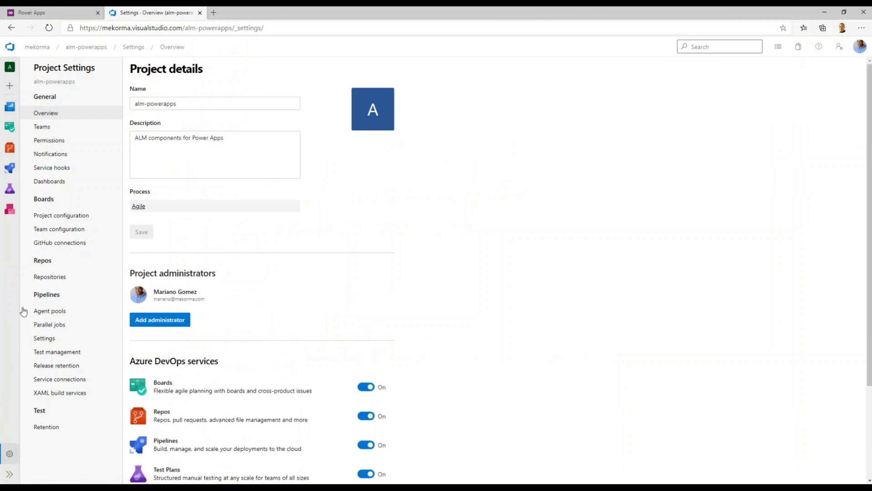
{"action": "left_click", "coordinate": [50, 277]}
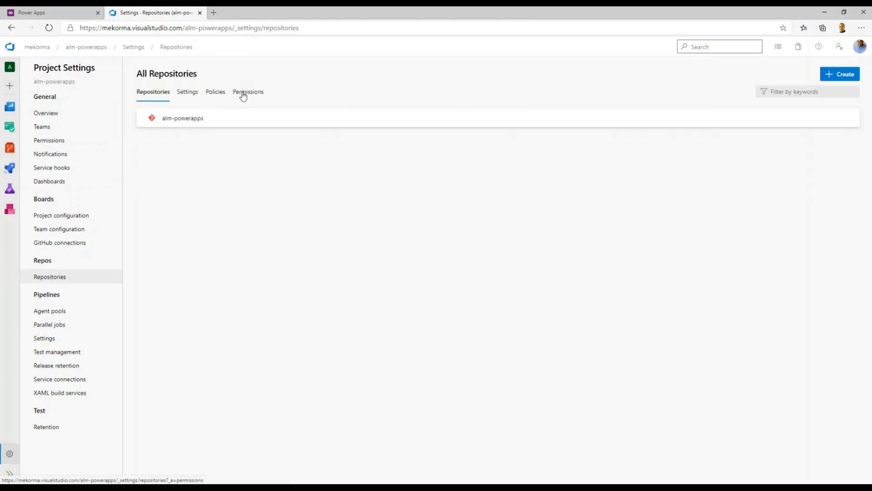
{"action": "left_click", "coordinate": [247, 91]}
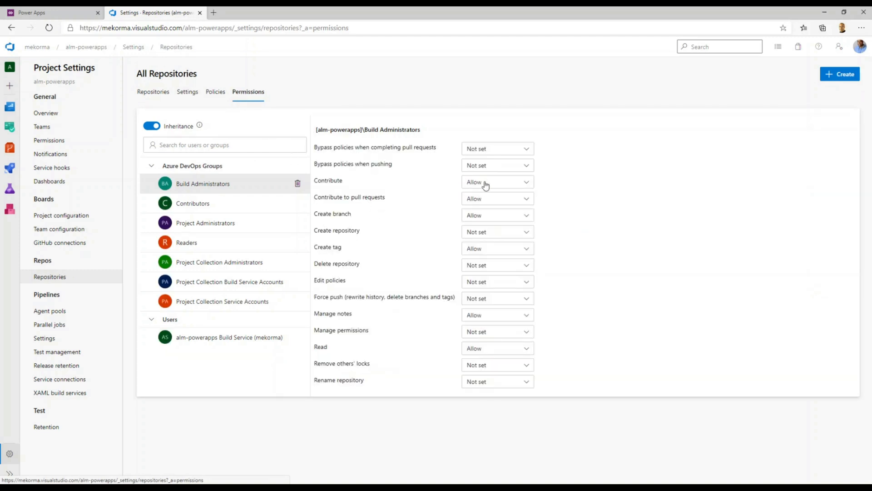
{"action": "left_click", "coordinate": [498, 182]}
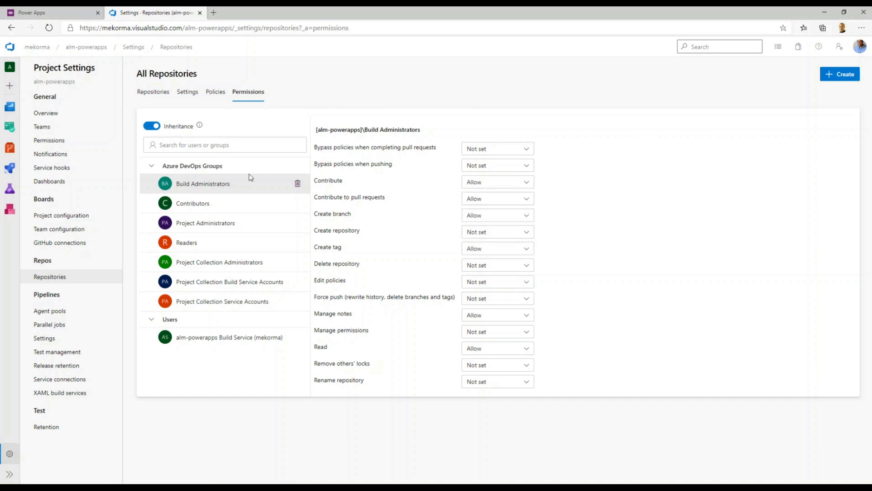
- Show the alm-powerapps repository's own Permissions listing groups, users and Build Service
{"action": "left_click", "coordinate": [20, 26]}
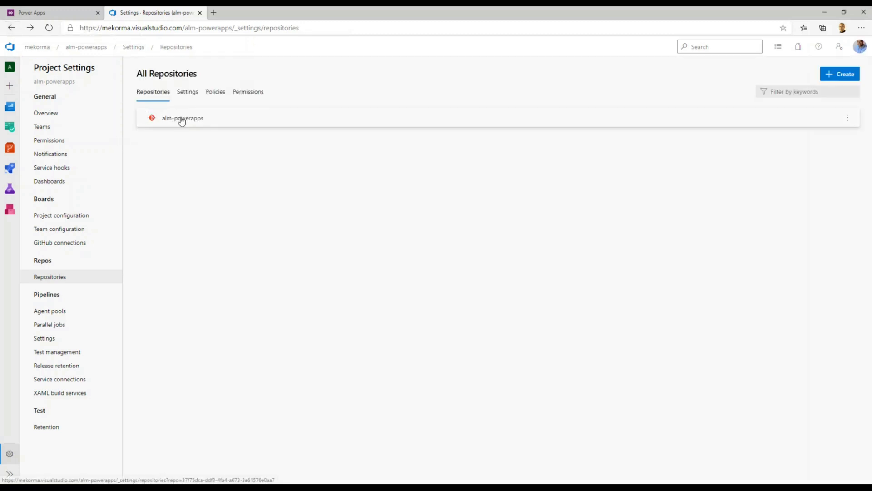
{"action": "left_click", "coordinate": [181, 118]}
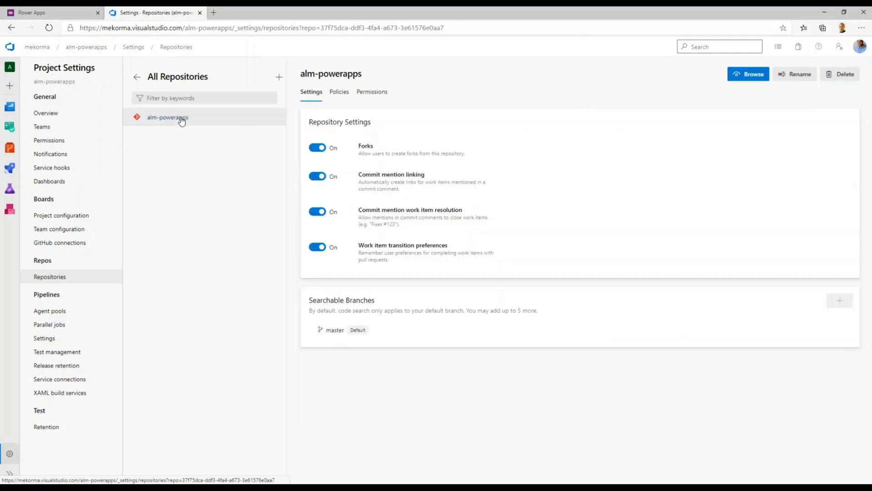
{"action": "left_click", "coordinate": [371, 92]}
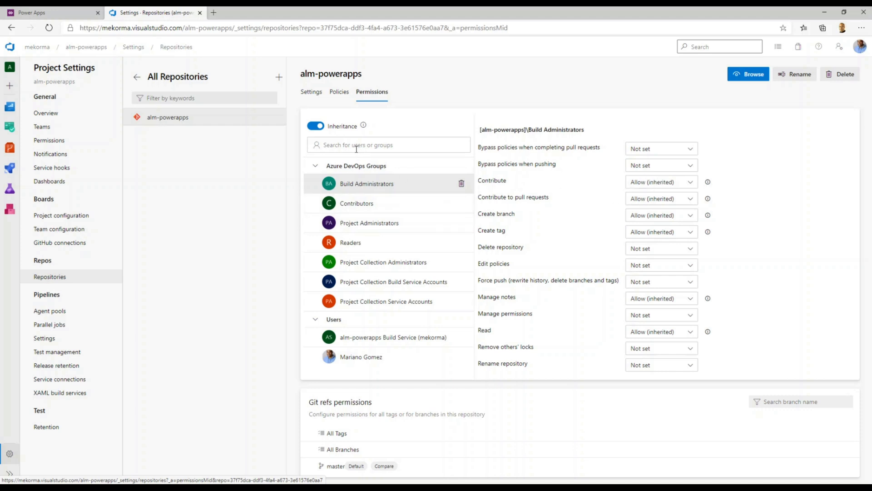
{"action": "mouse_move", "coordinate": [409, 157]}
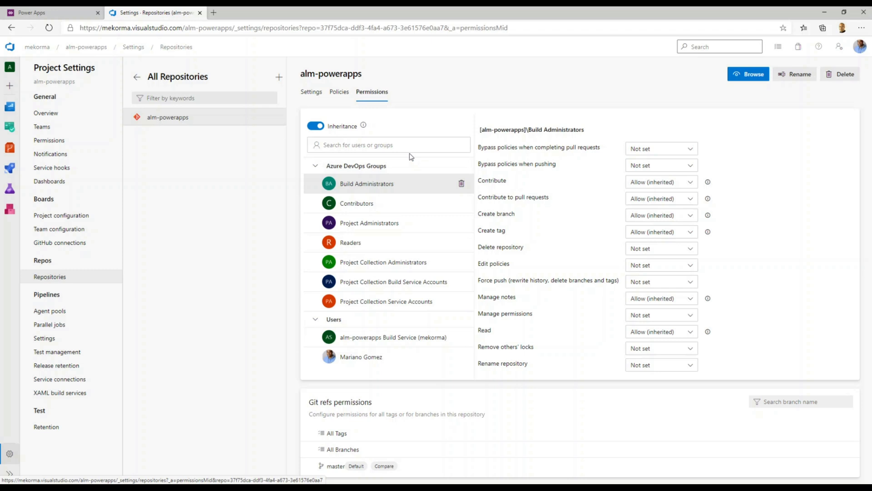
{"action": "mouse_move", "coordinate": [205, 167]}
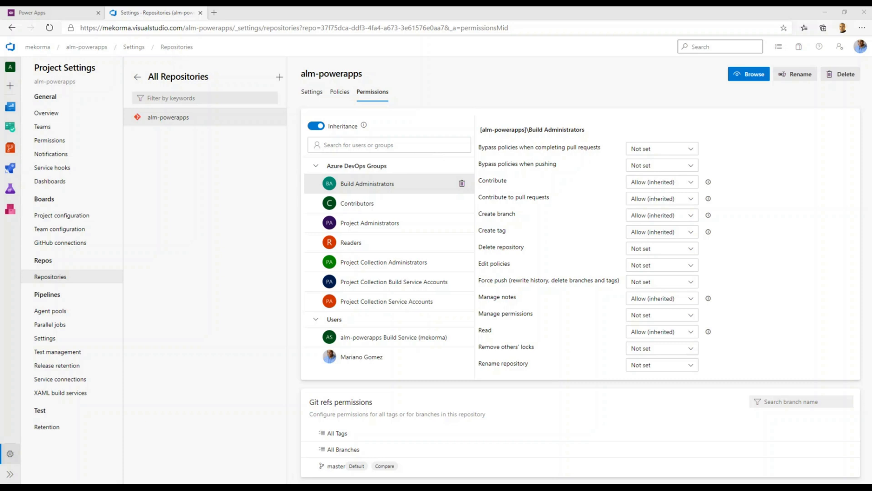
{"action": "mouse_move", "coordinate": [33, 334]}
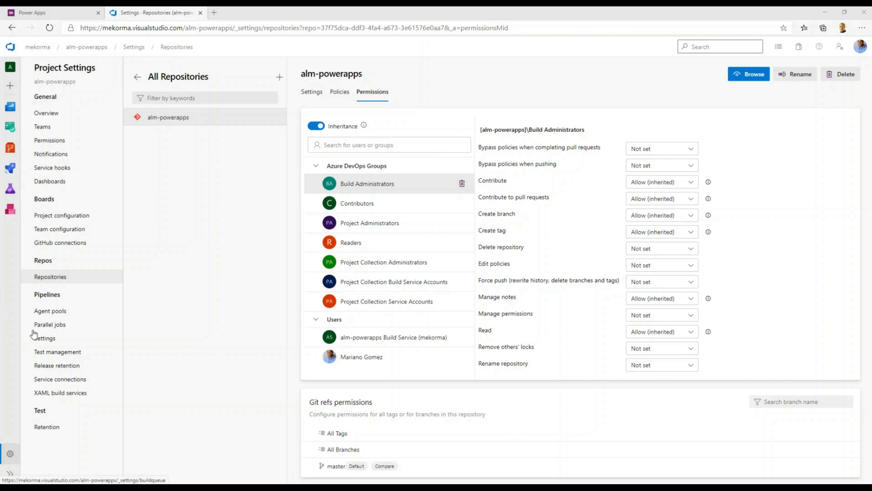
{"action": "mouse_move", "coordinate": [42, 358]}
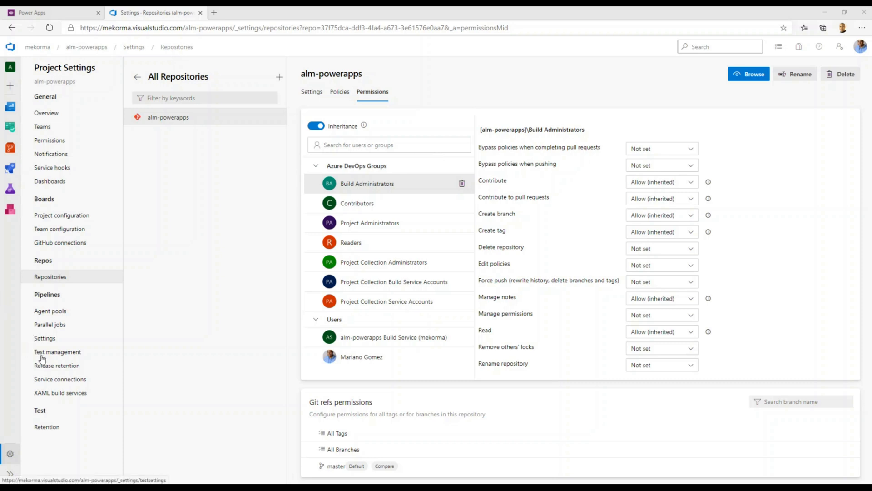
{"action": "mouse_move", "coordinate": [61, 380]}
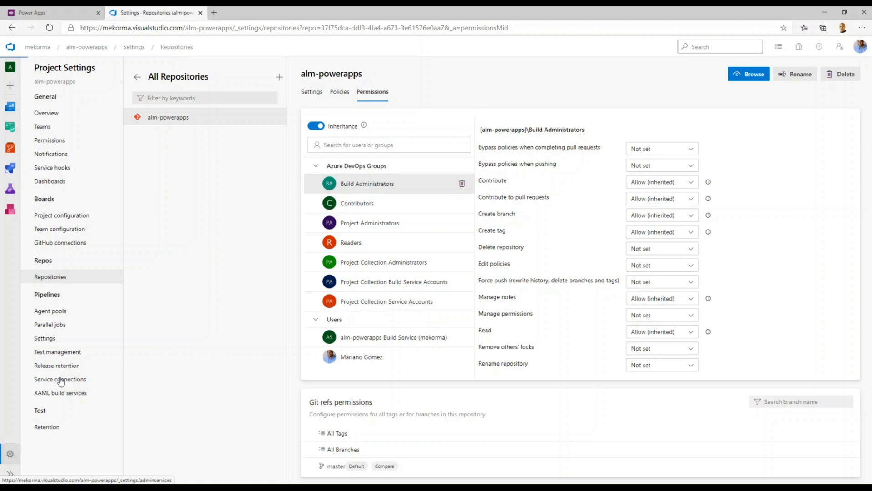
- Begin a new Generic service connection from Service connections, reaching its empty details form
{"action": "left_click", "coordinate": [60, 379]}
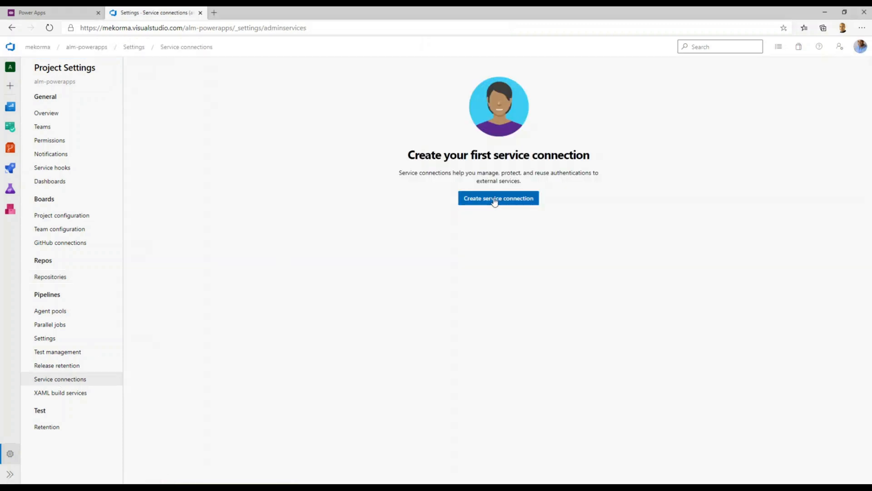
{"action": "left_click", "coordinate": [498, 198]}
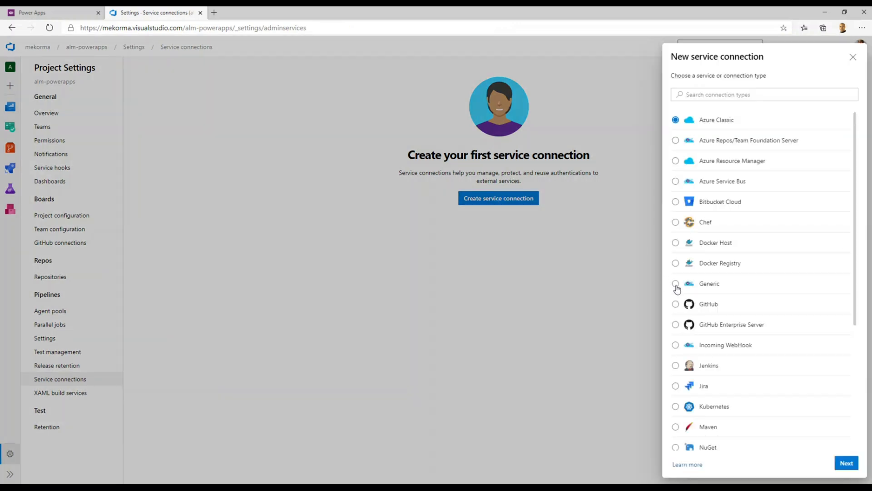
{"action": "left_click", "coordinate": [675, 283]}
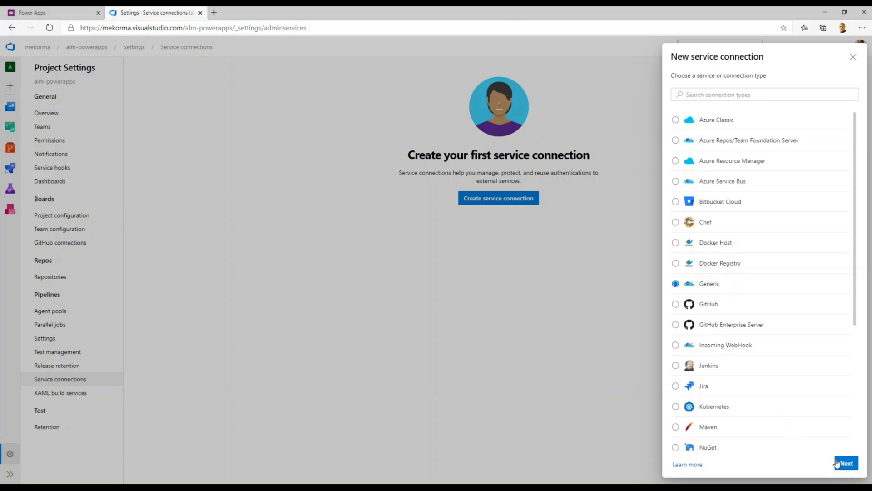
{"action": "left_click", "coordinate": [848, 464]}
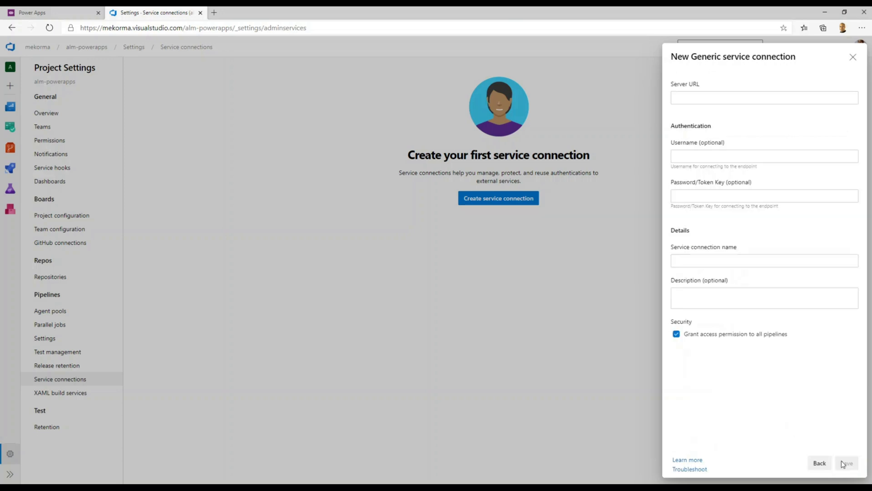
{"action": "left_click", "coordinate": [763, 98]}
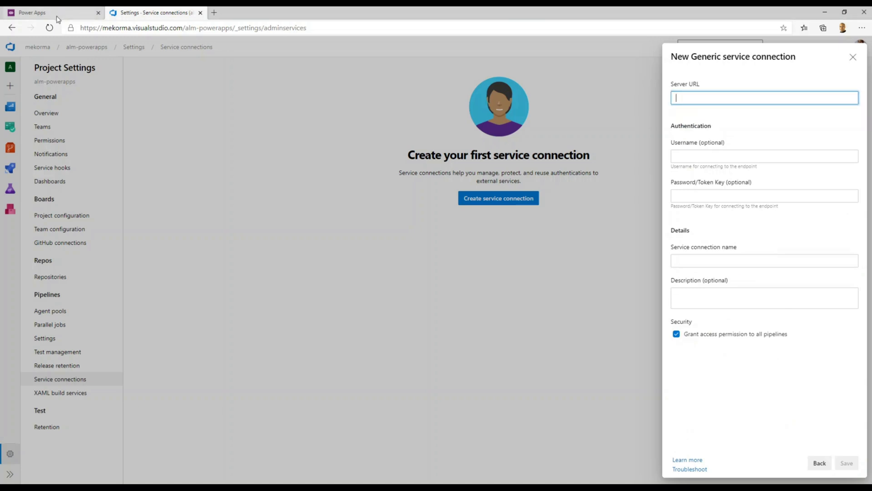
- From Power Apps settings reach the admin center and show alm-dev's URL alm-dev.crm.dynamics.com
{"action": "left_click", "coordinate": [38, 13]}
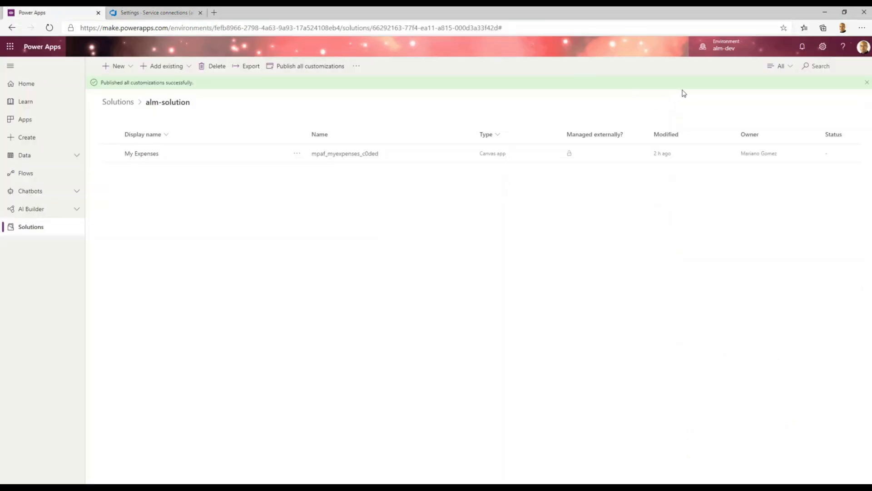
{"action": "left_click", "coordinate": [821, 46]}
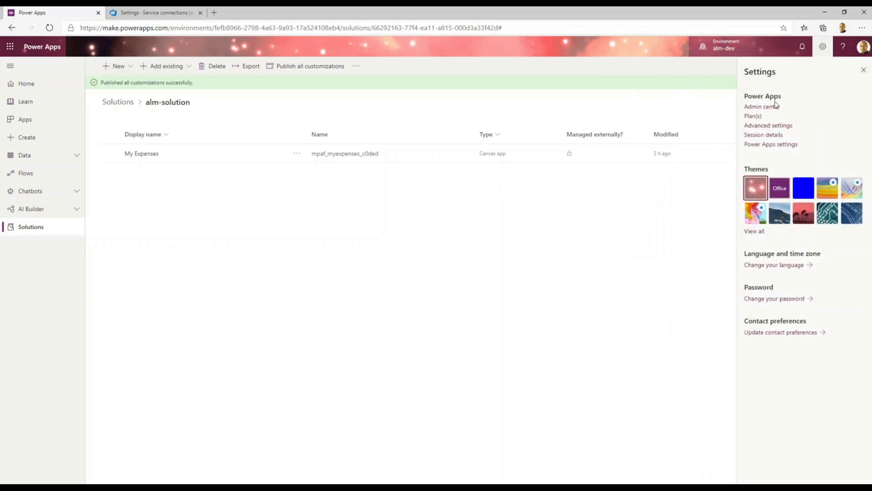
{"action": "left_click", "coordinate": [762, 107]}
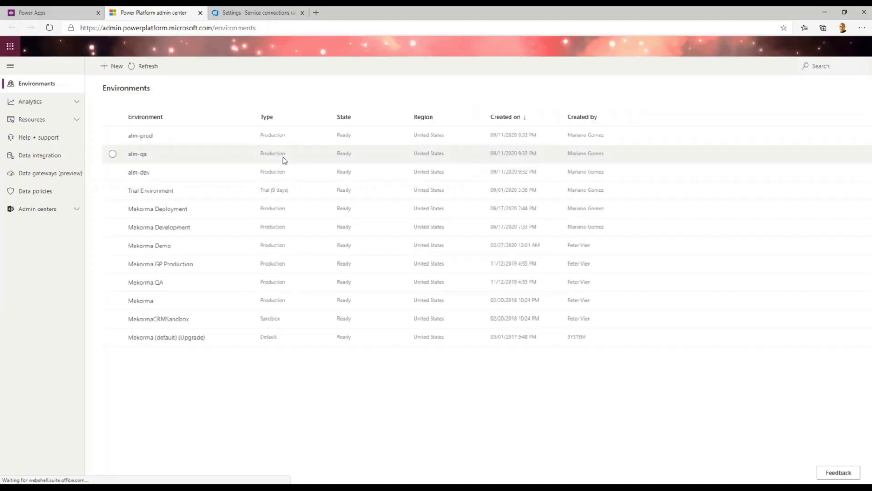
{"action": "mouse_move", "coordinate": [138, 172]}
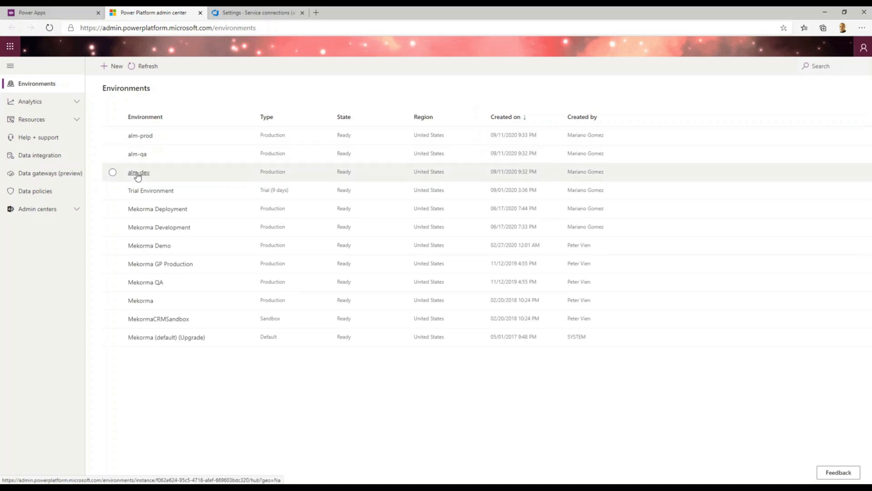
{"action": "left_click", "coordinate": [138, 173]}
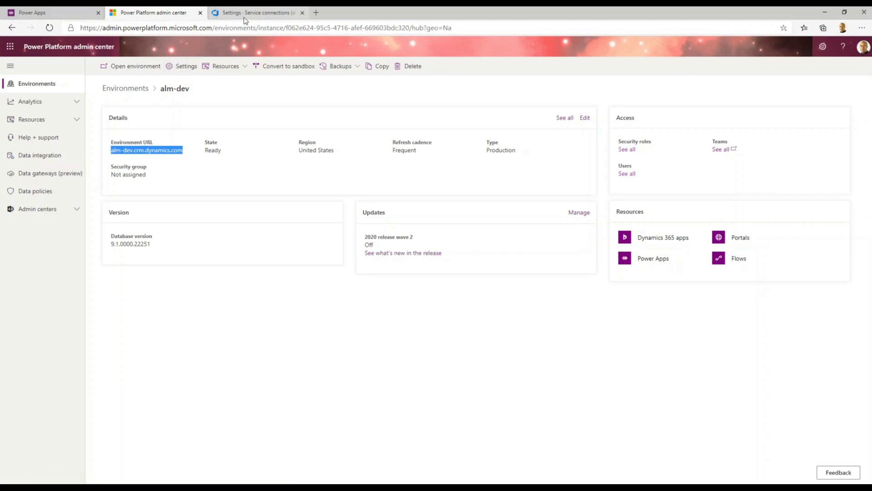
{"action": "left_click", "coordinate": [256, 13]}
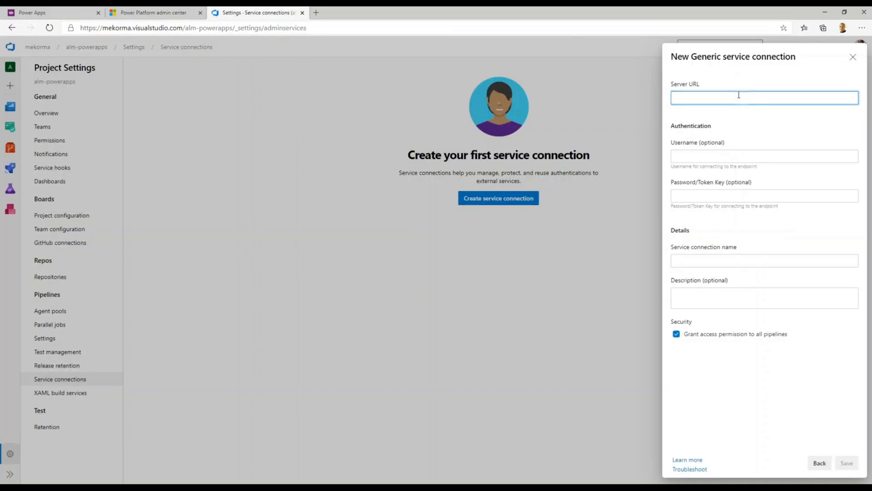
{"action": "type", "text": "alm-dev.crm.dynamics.com"}
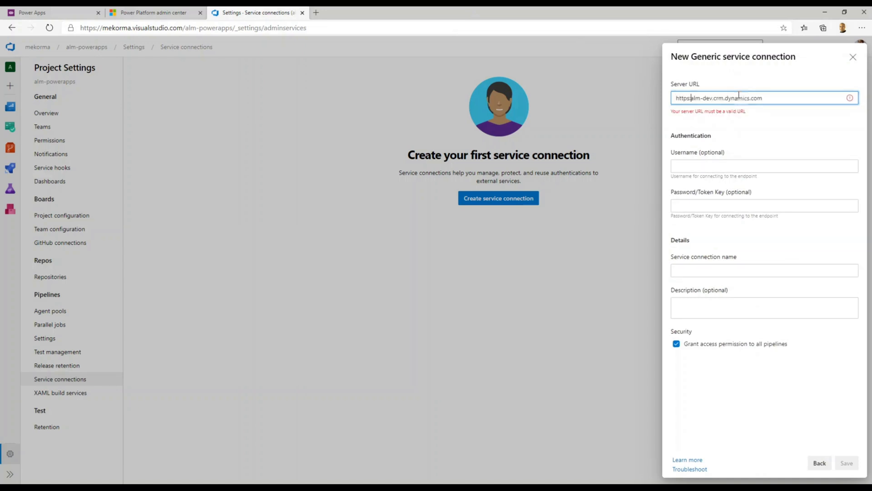
{"action": "left_click", "coordinate": [764, 157]}
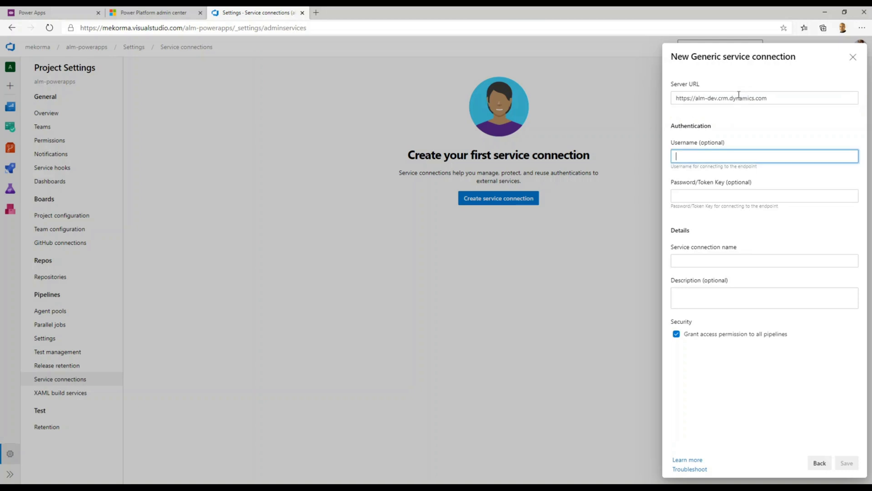
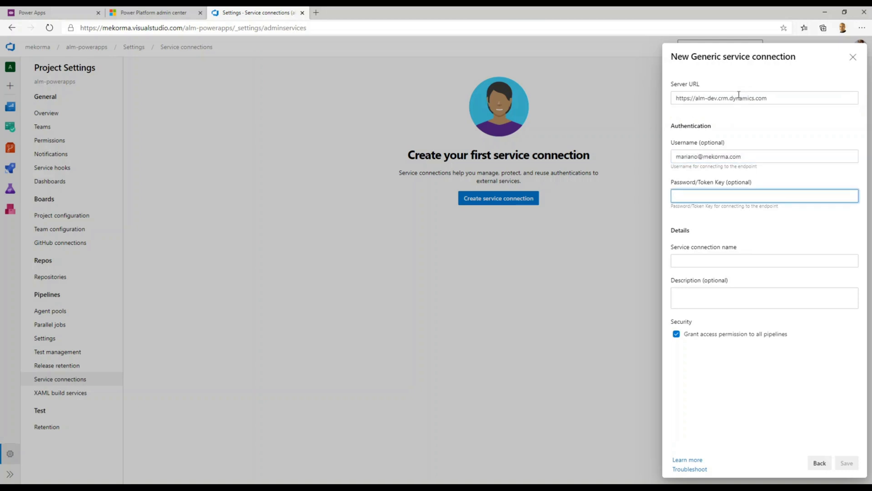
{"action": "type", "text": "•••"}
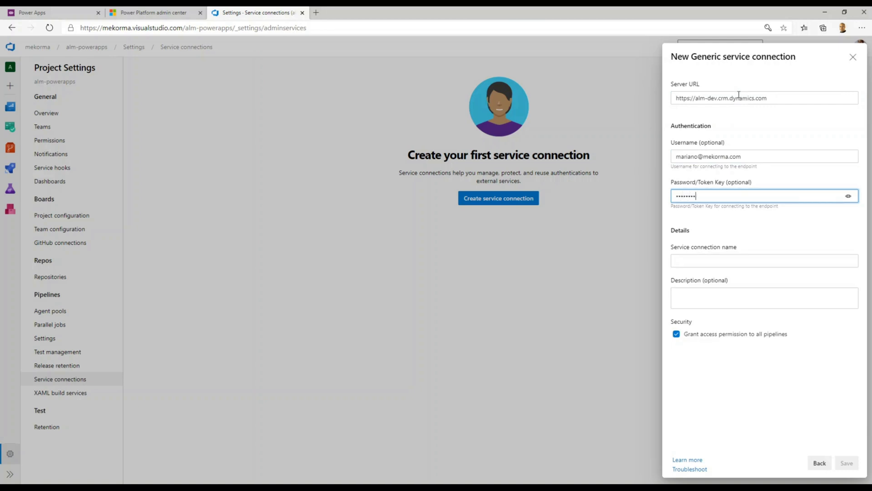
- Name the connection 'ALM Development Environment' and save it
{"action": "left_click", "coordinate": [765, 259]}
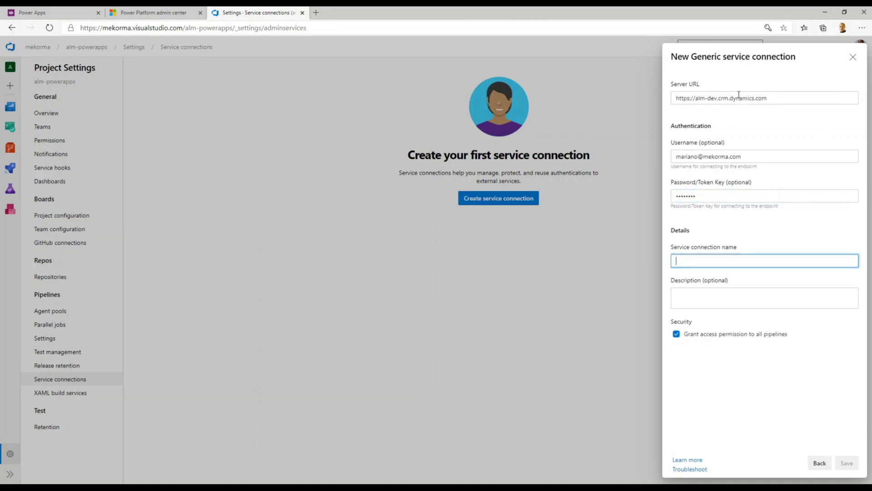
{"action": "type", "text": "Devel"}
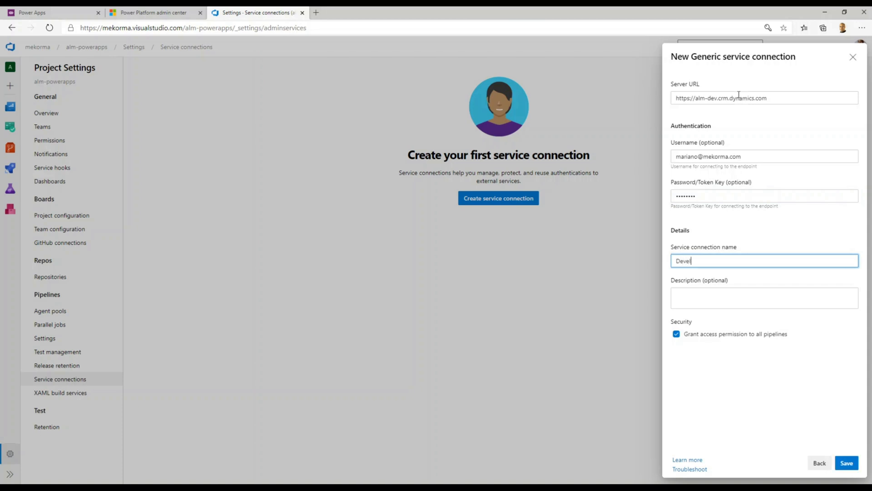
{"action": "type", "text": "ALM"}
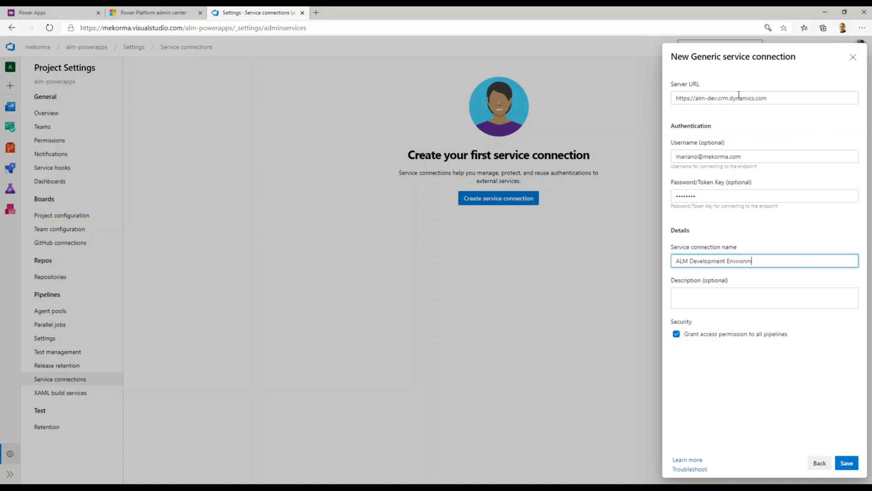
{"action": "type", "text": "ent"}
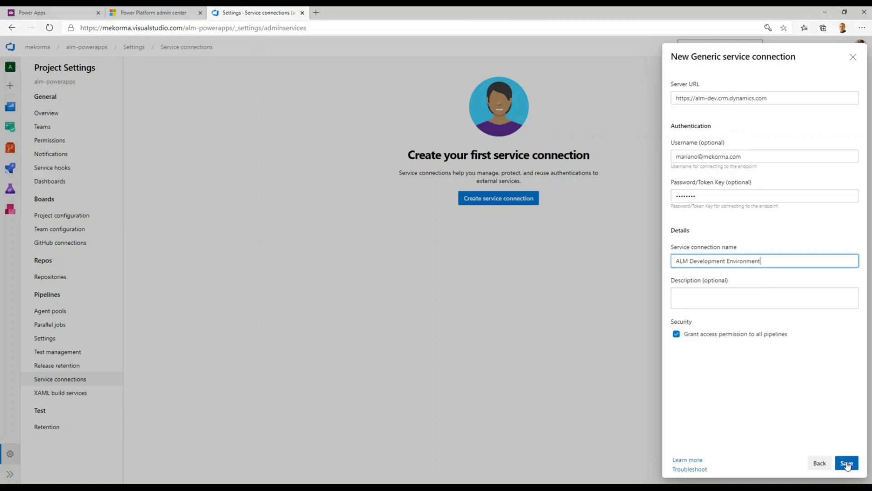
{"action": "left_click", "coordinate": [847, 475]}
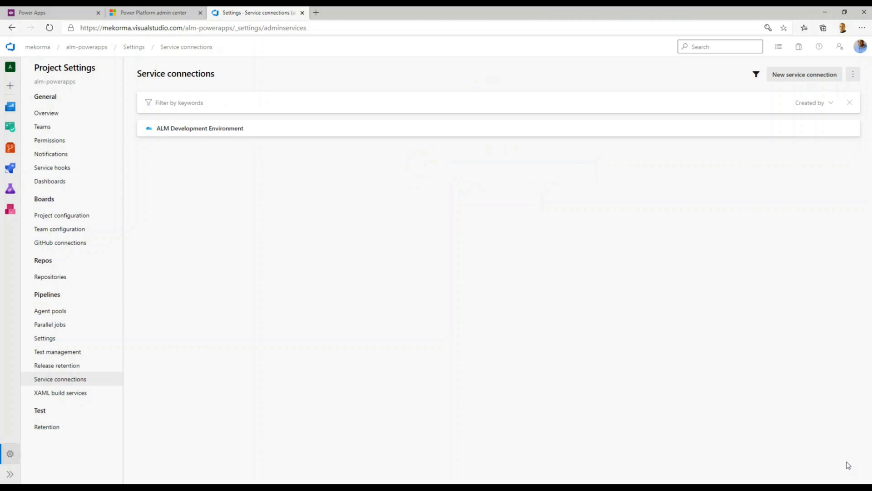
{"action": "mouse_move", "coordinate": [621, 194]}
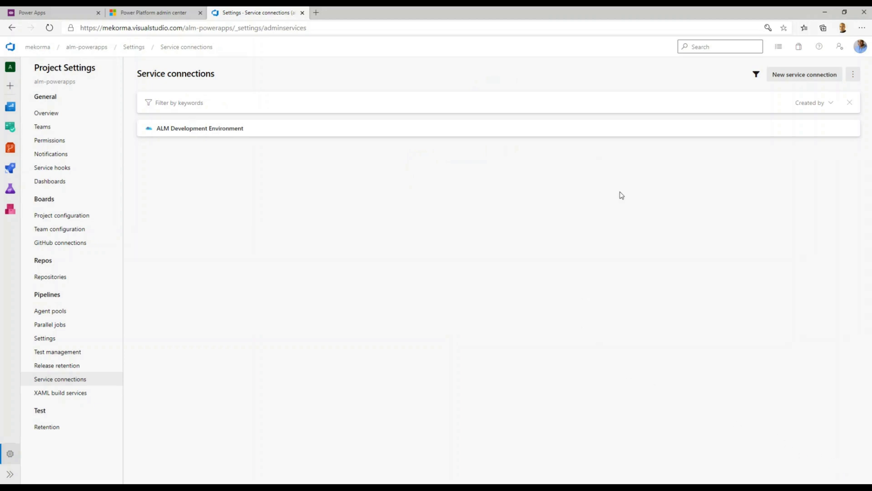
{"action": "left_click", "coordinate": [805, 74]}
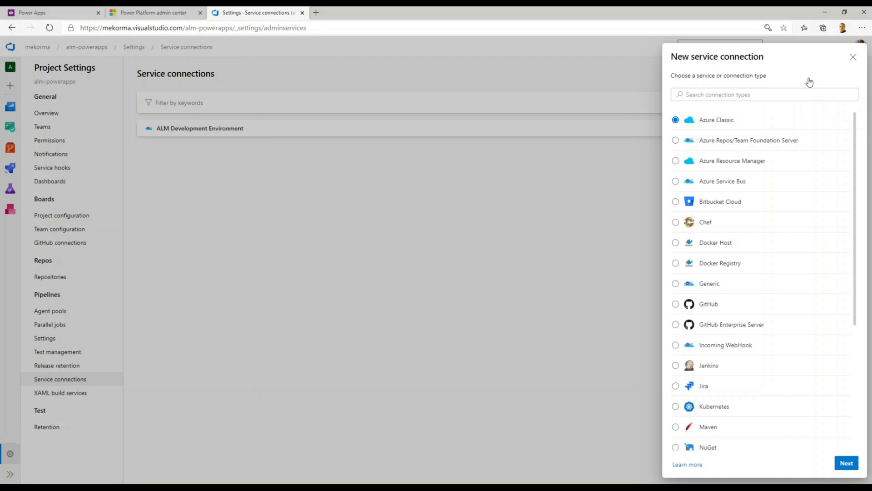
{"action": "scroll", "scroll_direction": "down", "scroll_amount": 3}
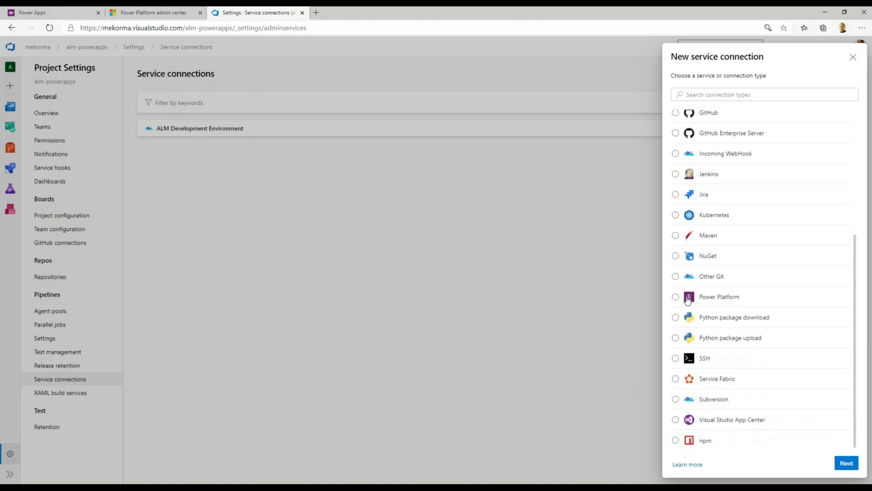
{"action": "left_click", "coordinate": [675, 297]}
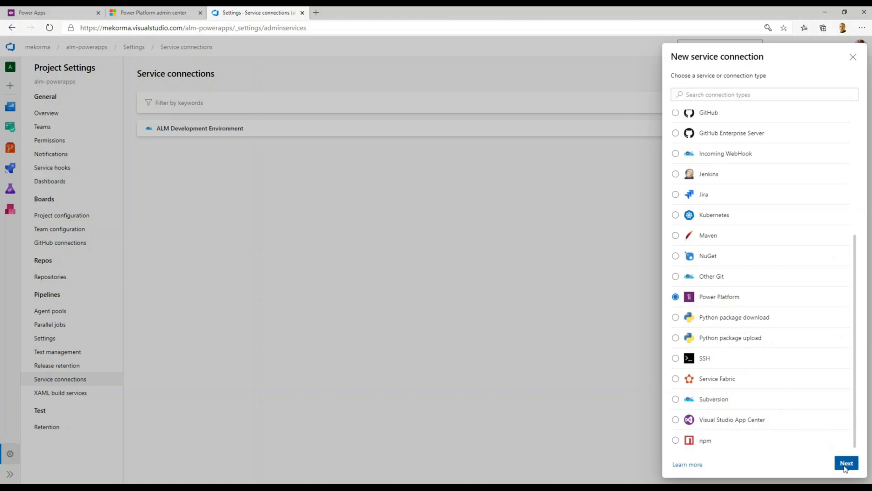
{"action": "left_click", "coordinate": [847, 463]}
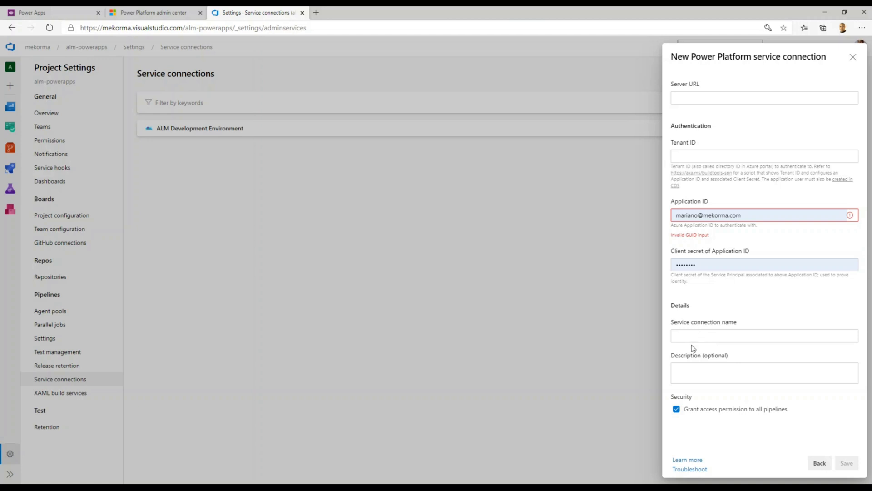
{"action": "left_click", "coordinate": [865, 56]}
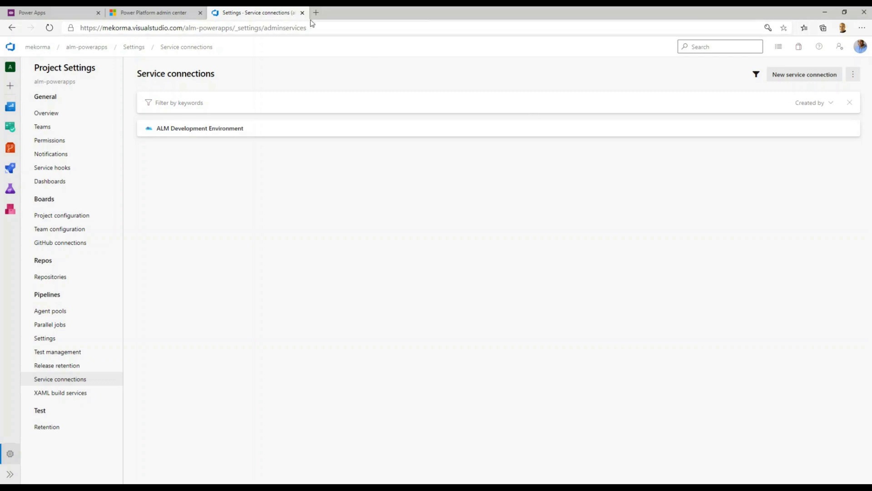
{"action": "left_click", "coordinate": [327, 13]}
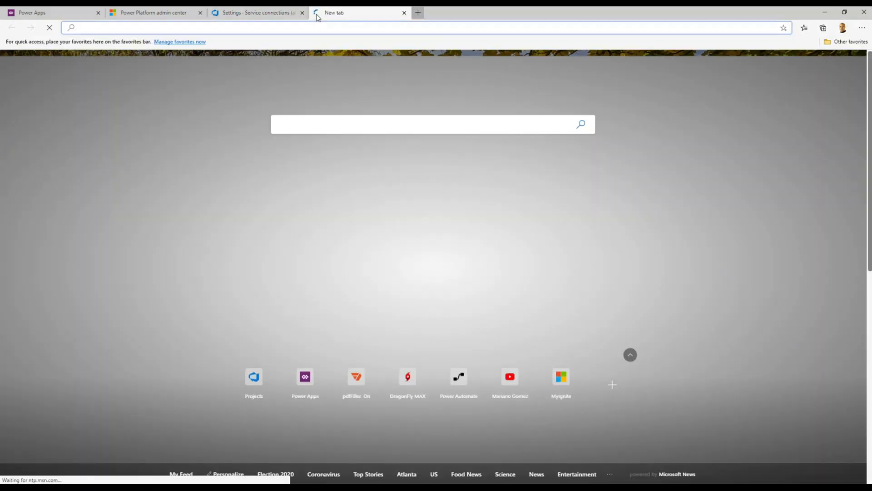
{"action": "type", "text": "portal.azure.c"}
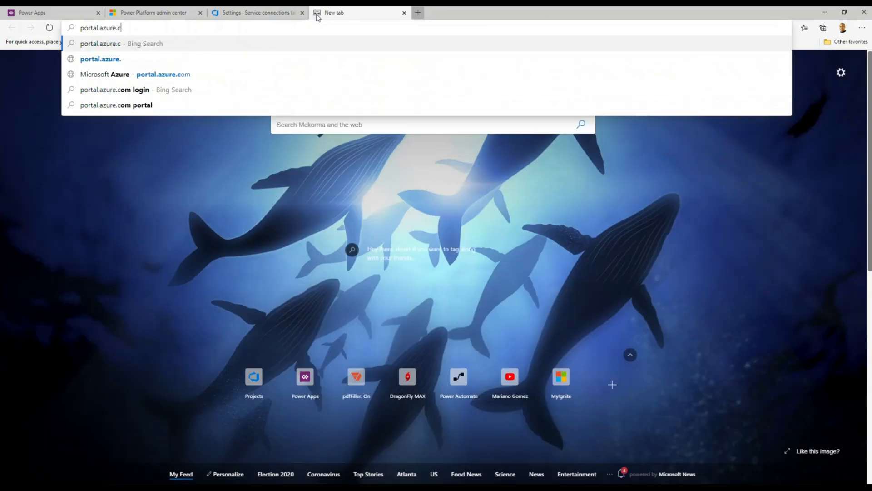
{"action": "key", "text": "Enter"}
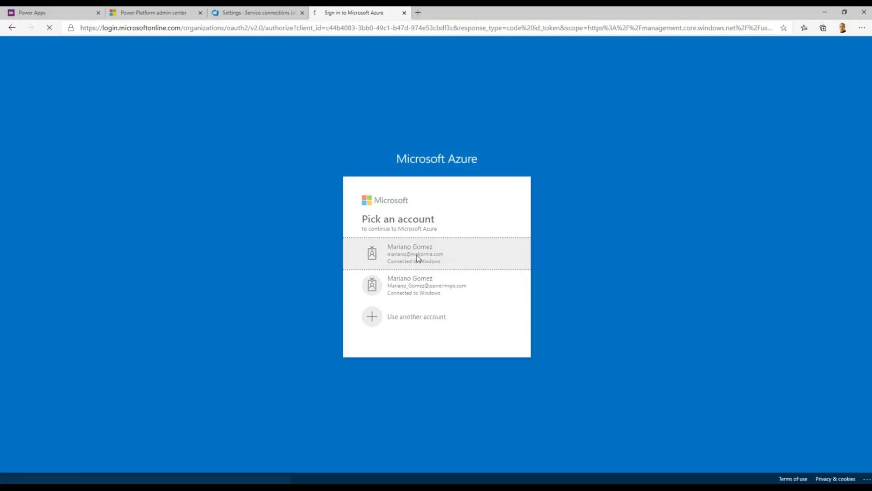
{"action": "left_click", "coordinate": [418, 254]}
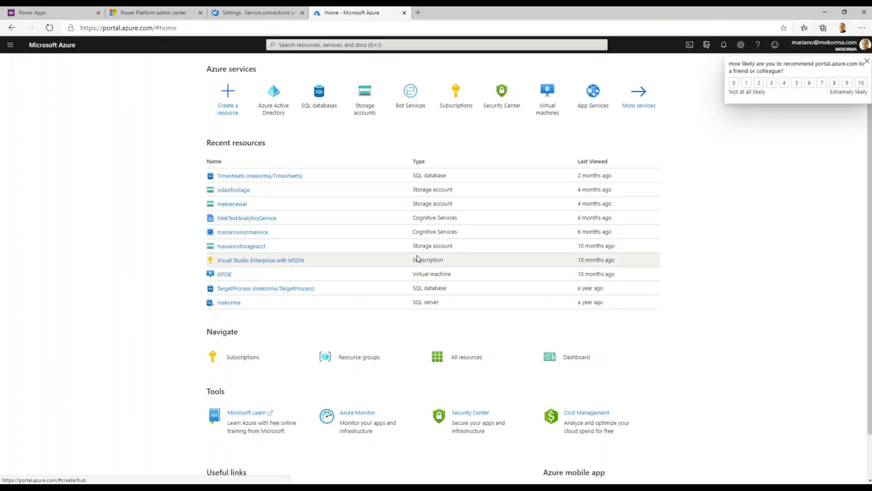
{"action": "left_click", "coordinate": [273, 90]}
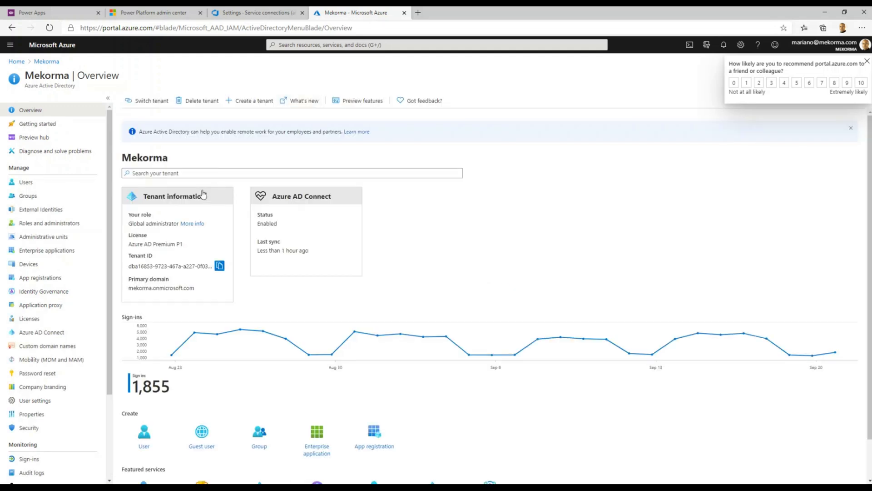
{"action": "mouse_move", "coordinate": [44, 278]}
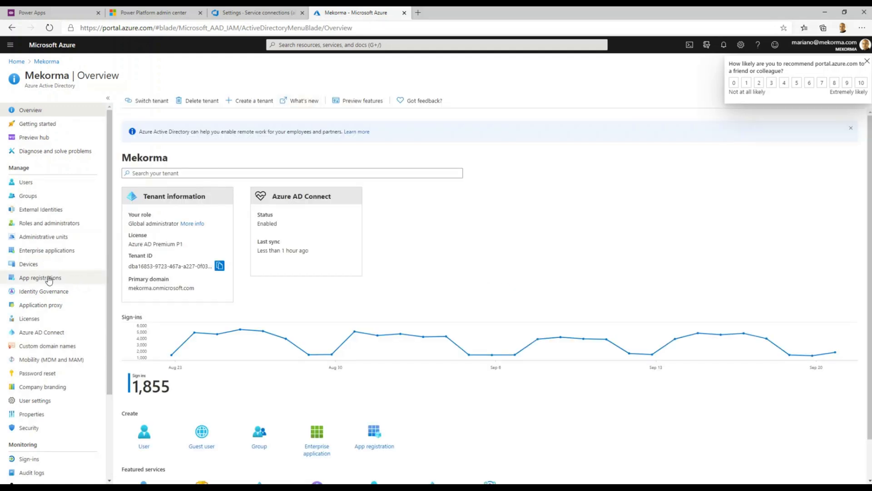
{"action": "left_click", "coordinate": [40, 277]}
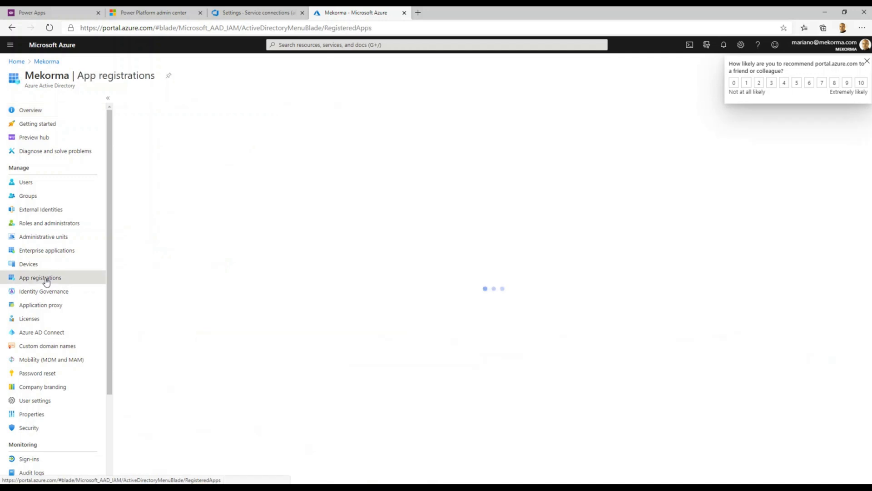
{"action": "left_click", "coordinate": [40, 278]}
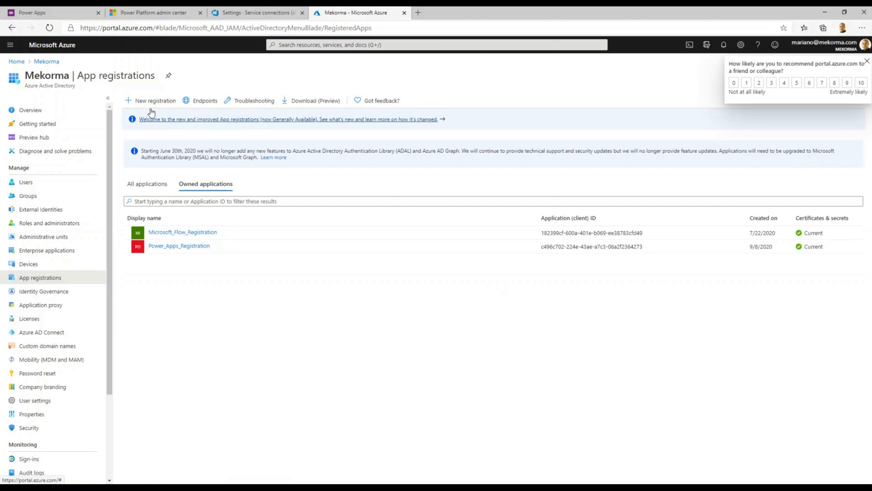
{"action": "mouse_move", "coordinate": [211, 268]}
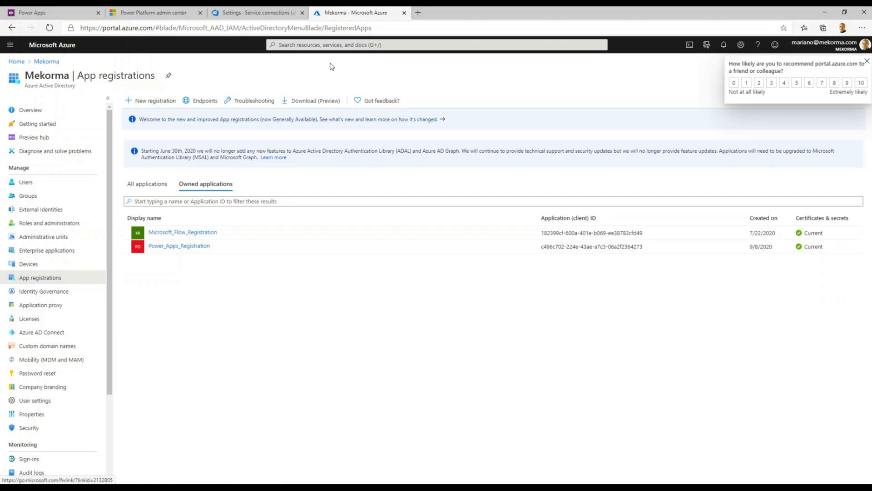
{"action": "left_click", "coordinate": [254, 13]}
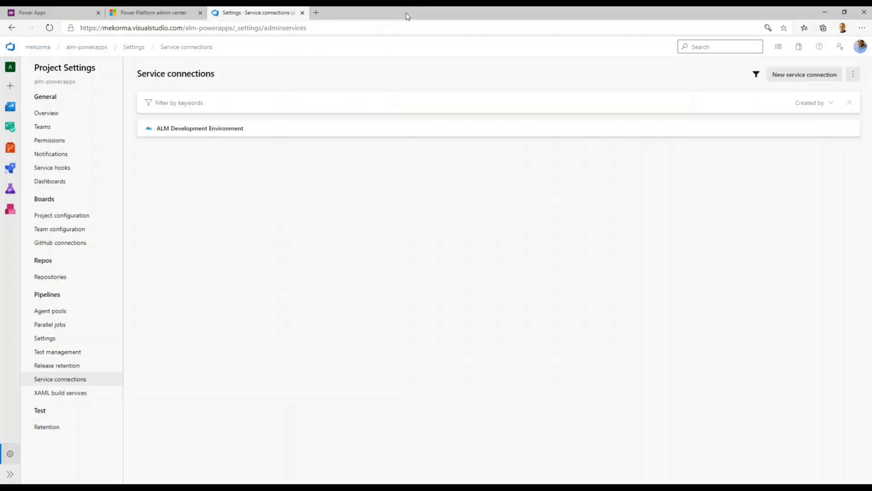